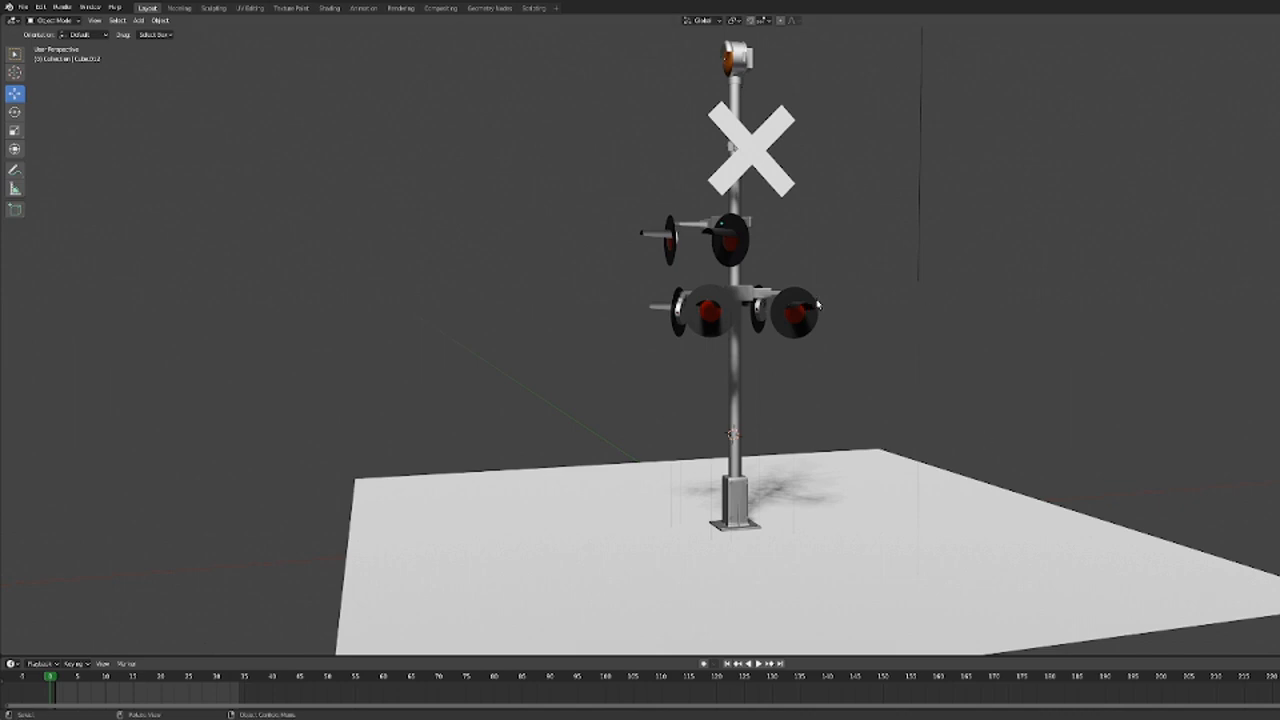
{"action": "mouse_move", "coordinate": [836, 304]}
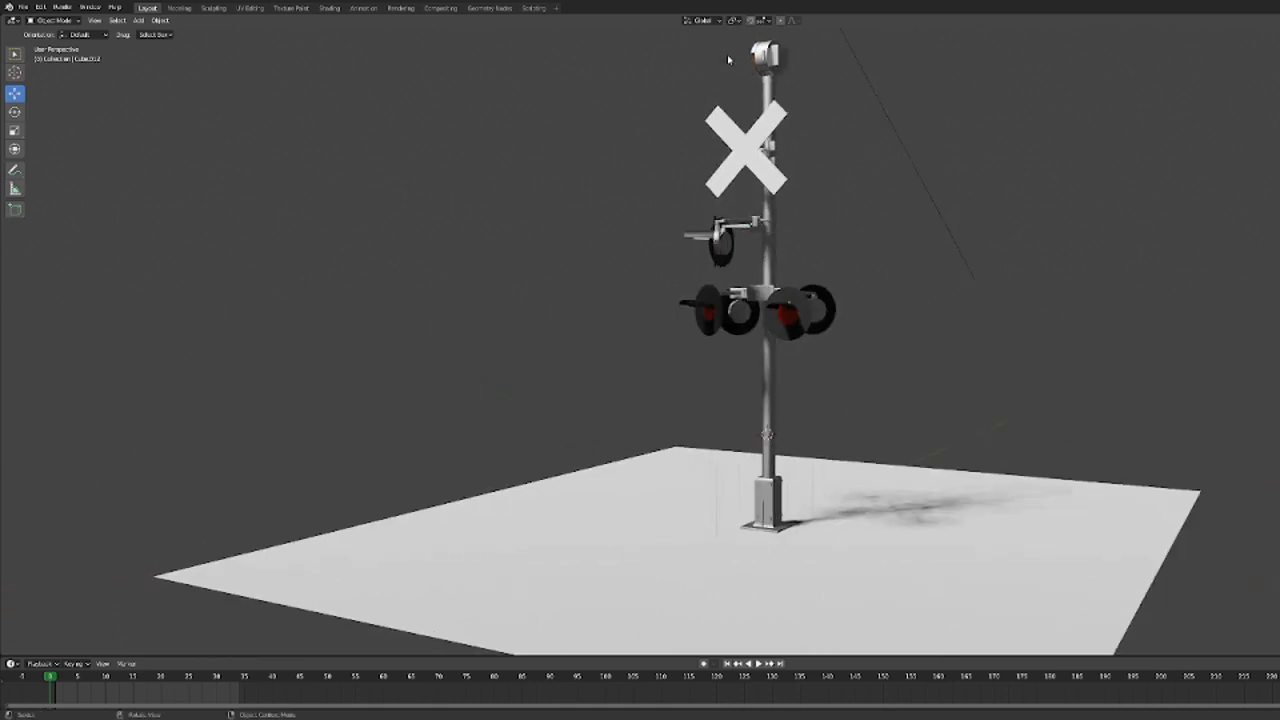
{"action": "mouse_move", "coordinate": [748, 444]}
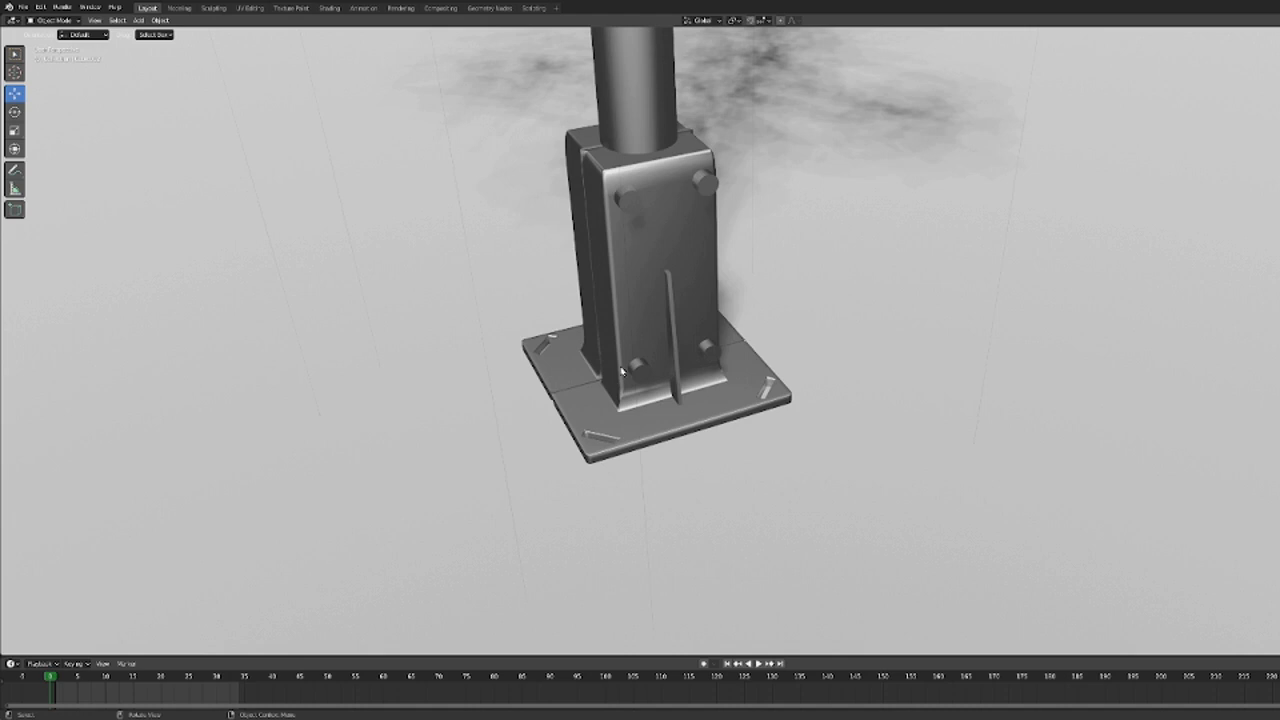
{"action": "mouse_move", "coordinate": [612, 384]}
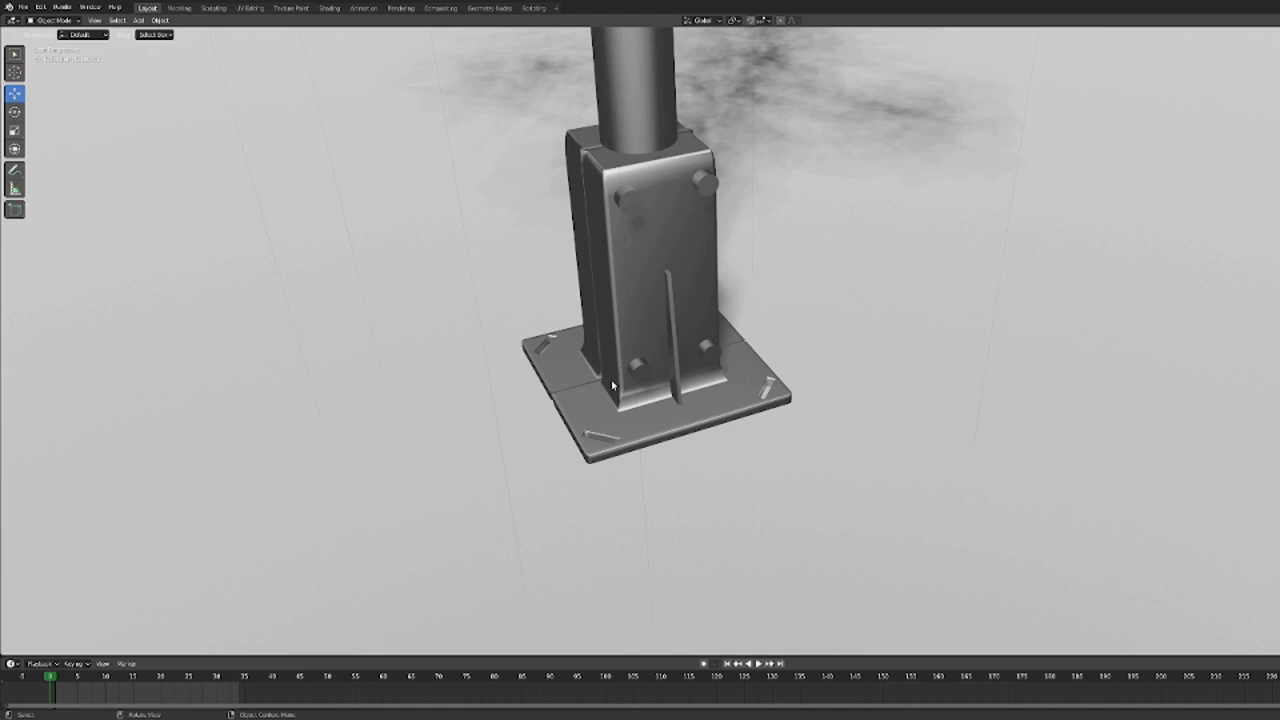
Orbit around the flashing light heads and brackets, selecting the clamp ring on the pole.
{"action": "left_click_drag", "start_coordinate": [616, 384], "coordinate": [680, 200]}
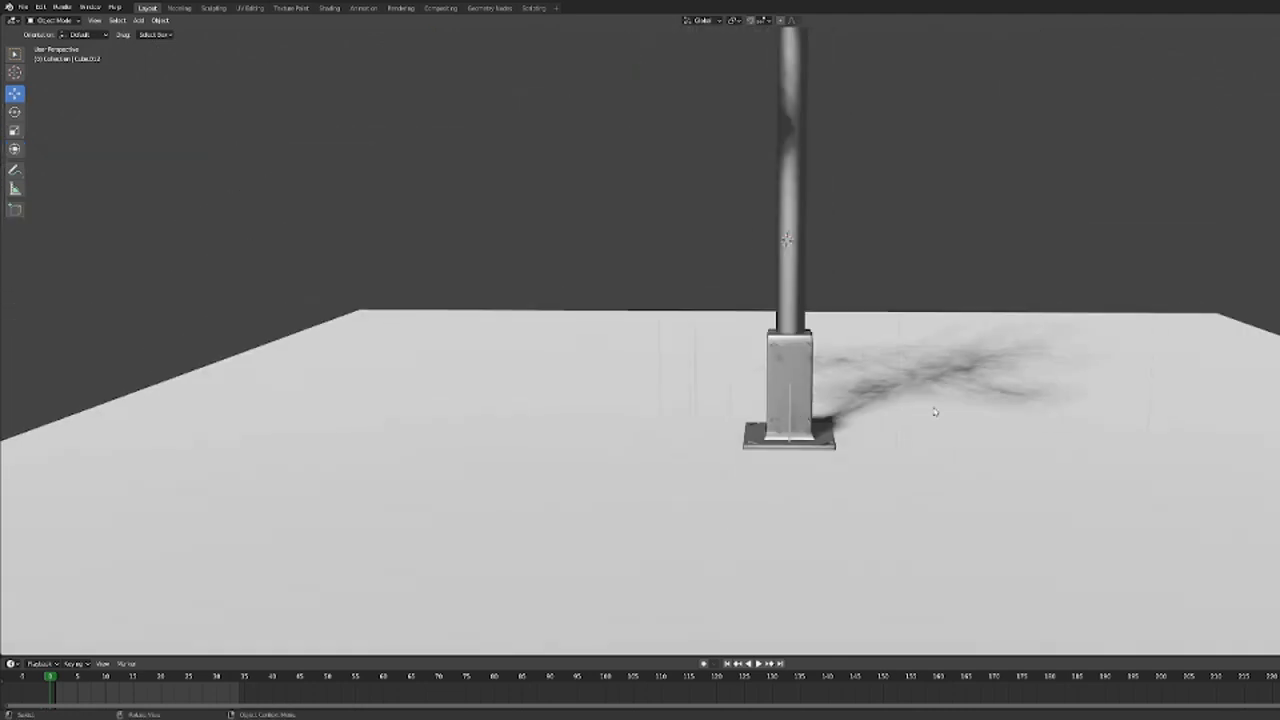
{"action": "mouse_move", "coordinate": [780, 436]}
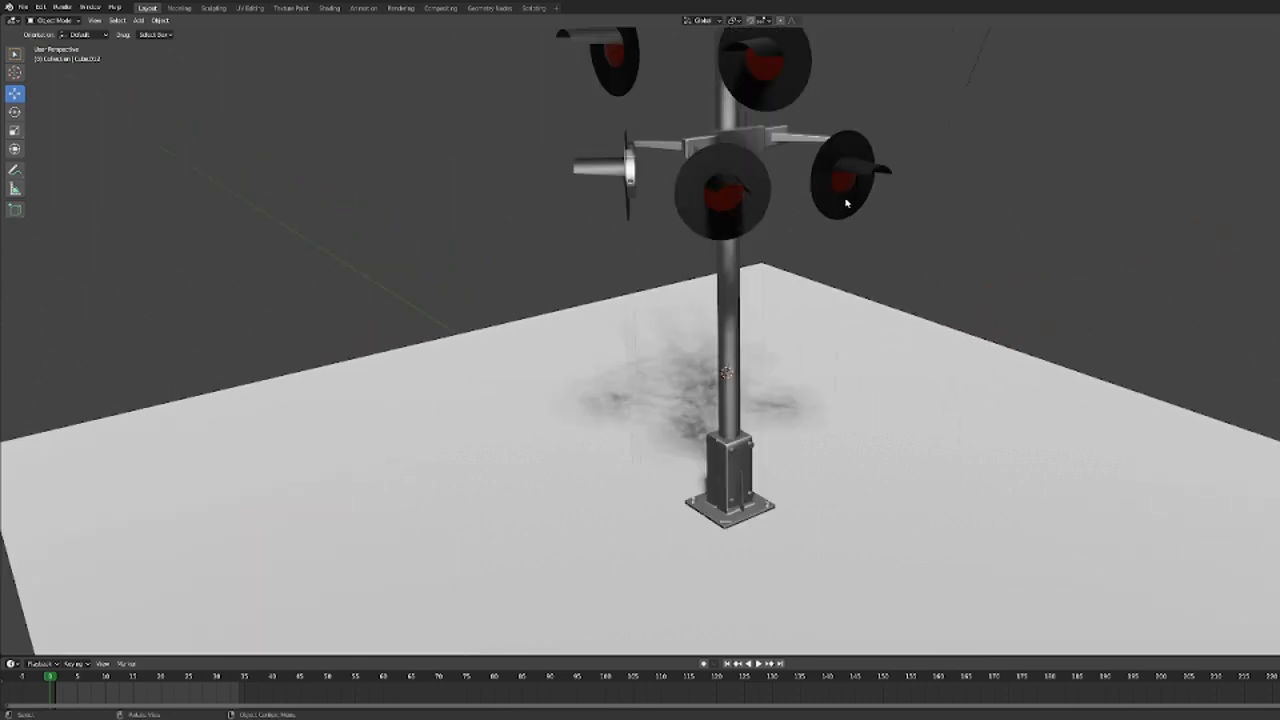
{"action": "left_click_drag", "start_coordinate": [844, 200], "coordinate": [820, 276]}
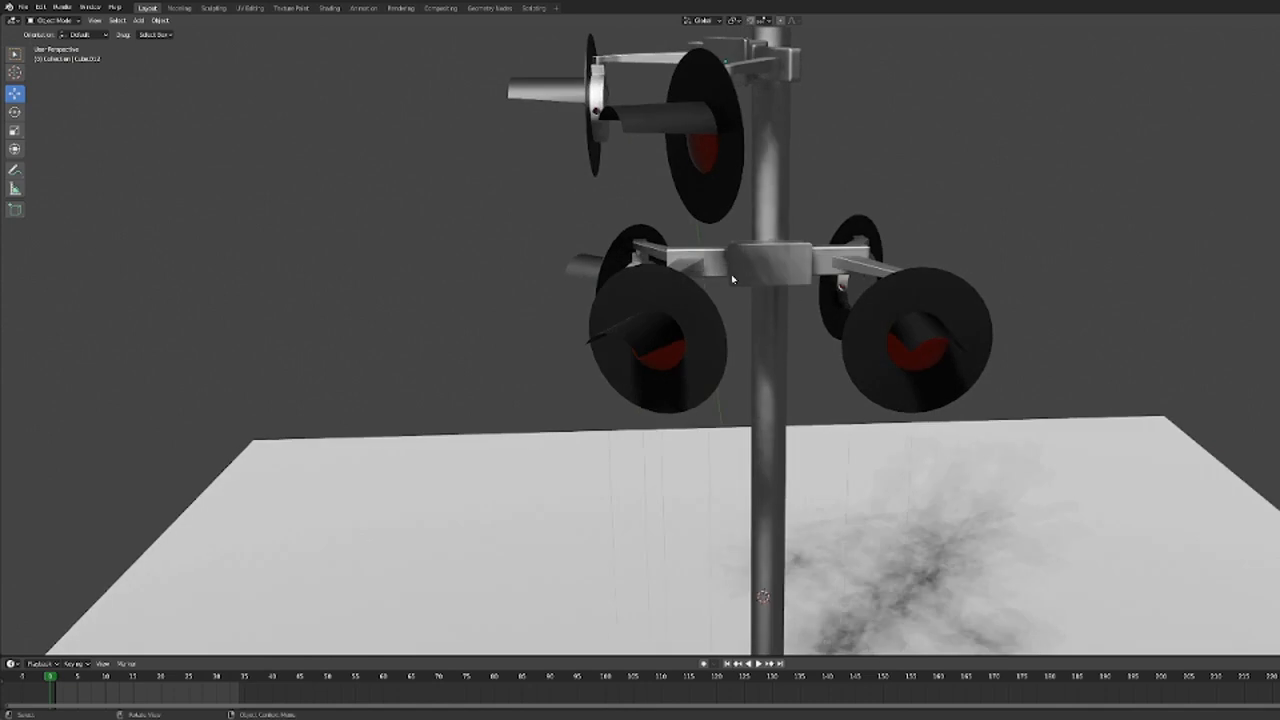
{"action": "left_click_drag", "start_coordinate": [730, 280], "coordinate": [656, 270]}
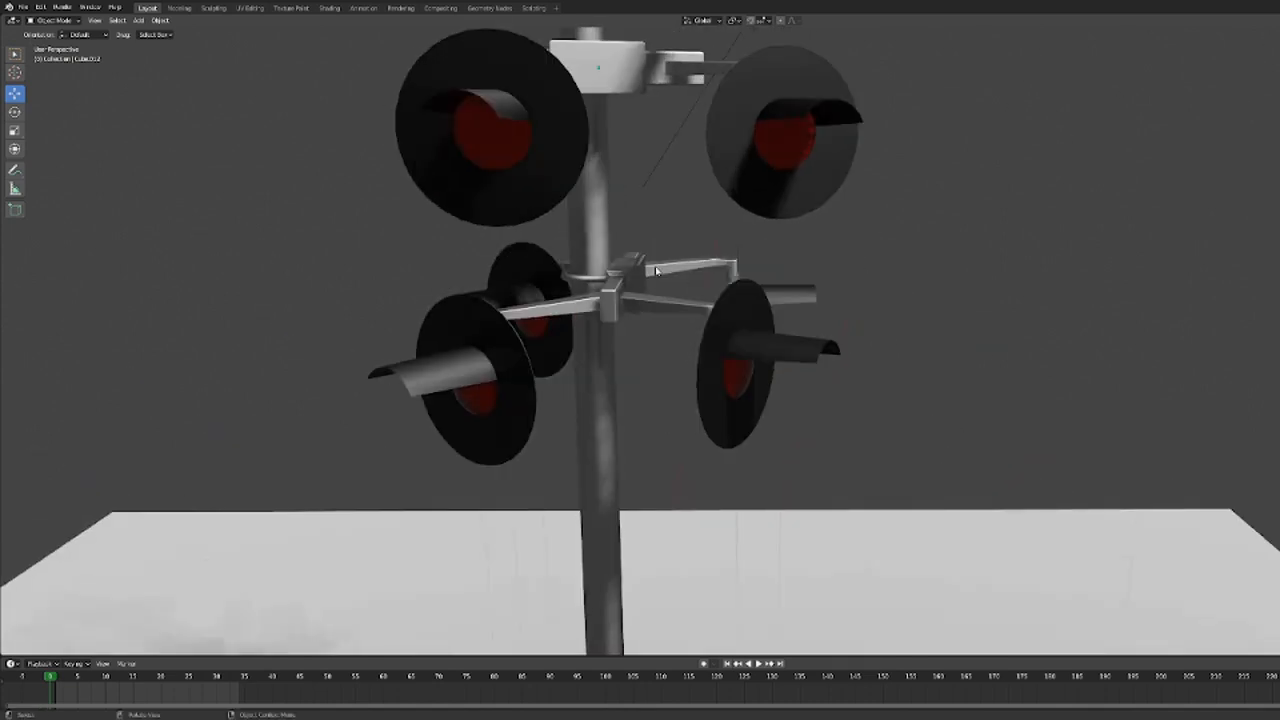
{"action": "left_click_drag", "start_coordinate": [660, 270], "coordinate": [620, 260]}
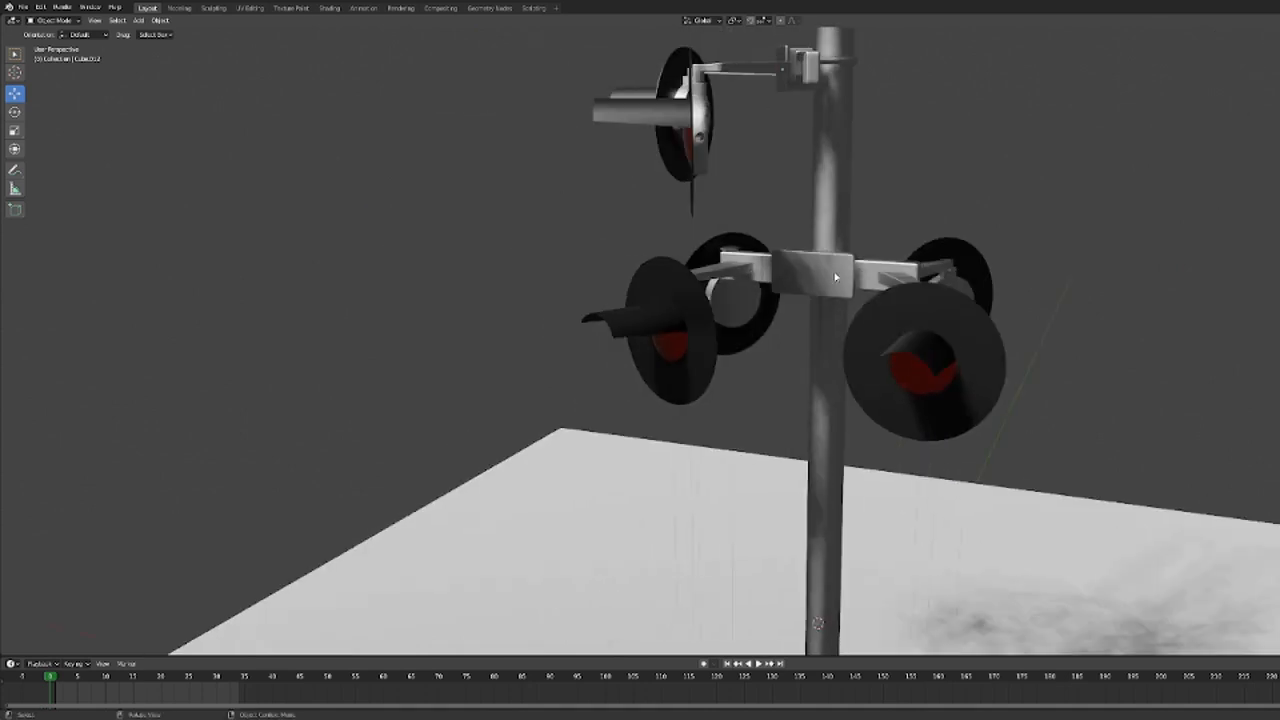
{"action": "mouse_move", "coordinate": [808, 278]}
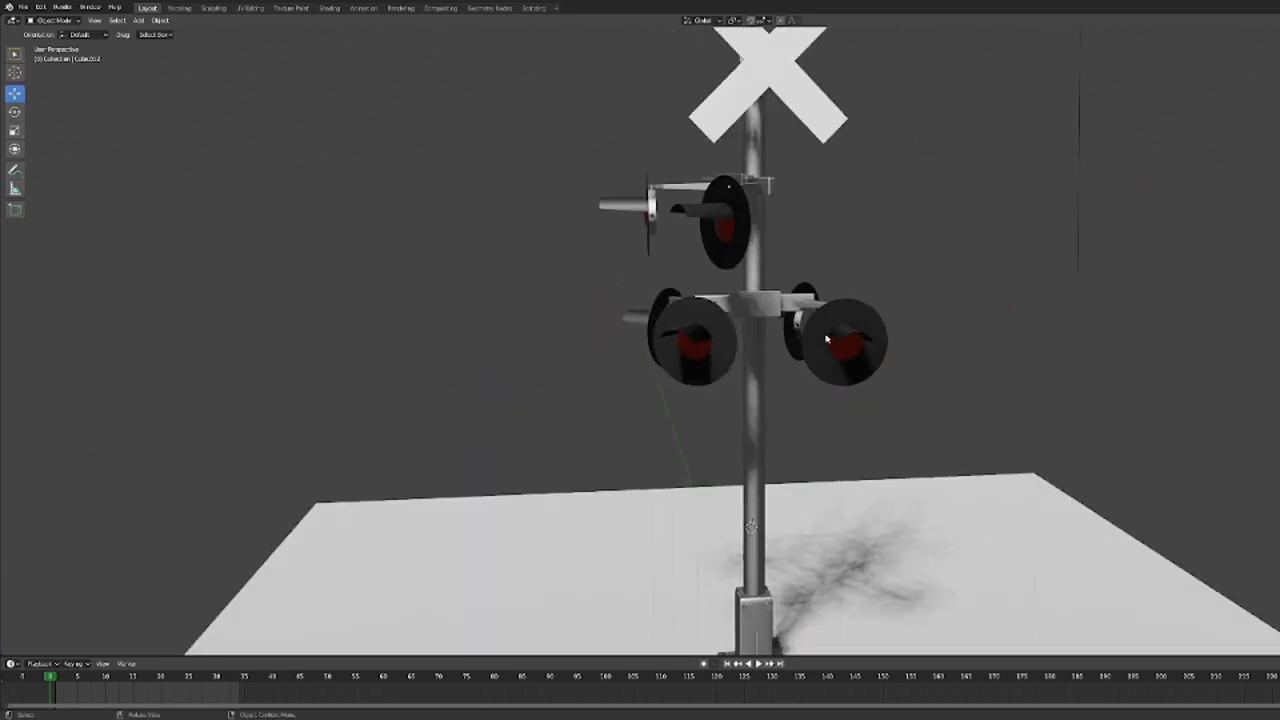
{"action": "mouse_move", "coordinate": [842, 258]}
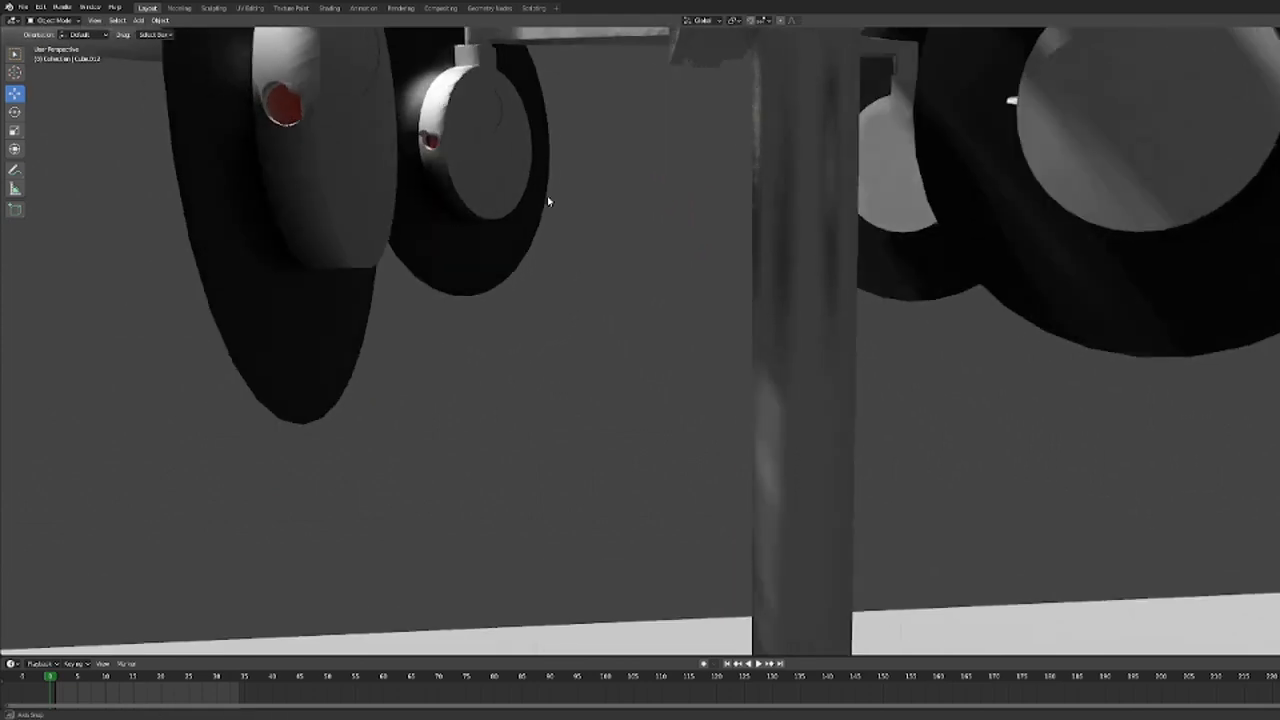
{"action": "left_click_drag", "start_coordinate": [548, 202], "coordinate": [396, 204]}
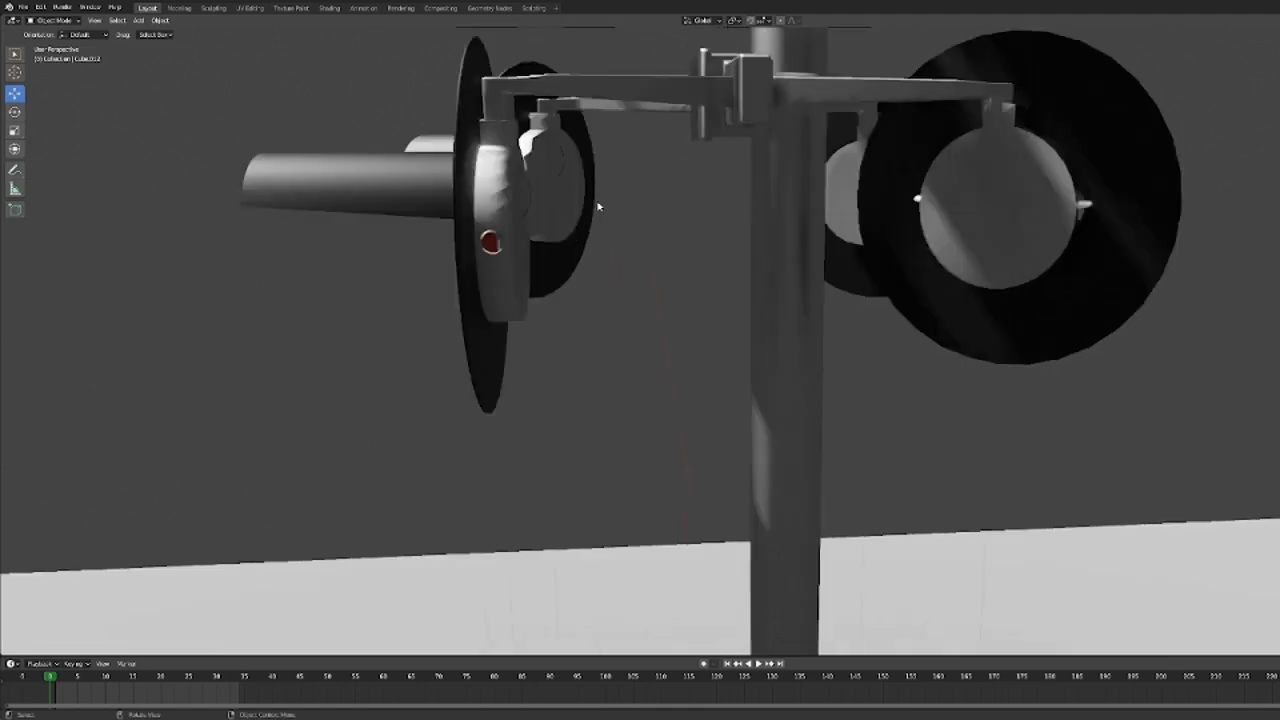
{"action": "left_click_drag", "start_coordinate": [598, 206], "coordinate": [592, 218]}
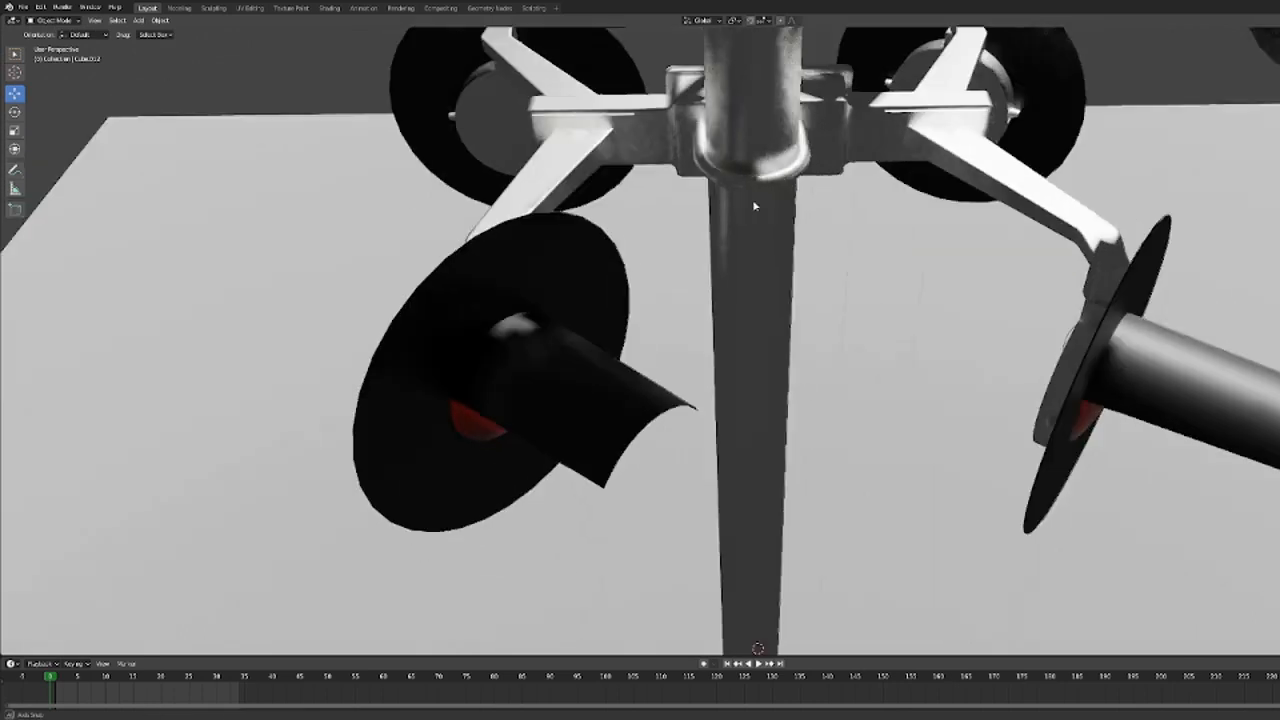
{"action": "left_click_drag", "start_coordinate": [756, 206], "coordinate": [788, 230]}
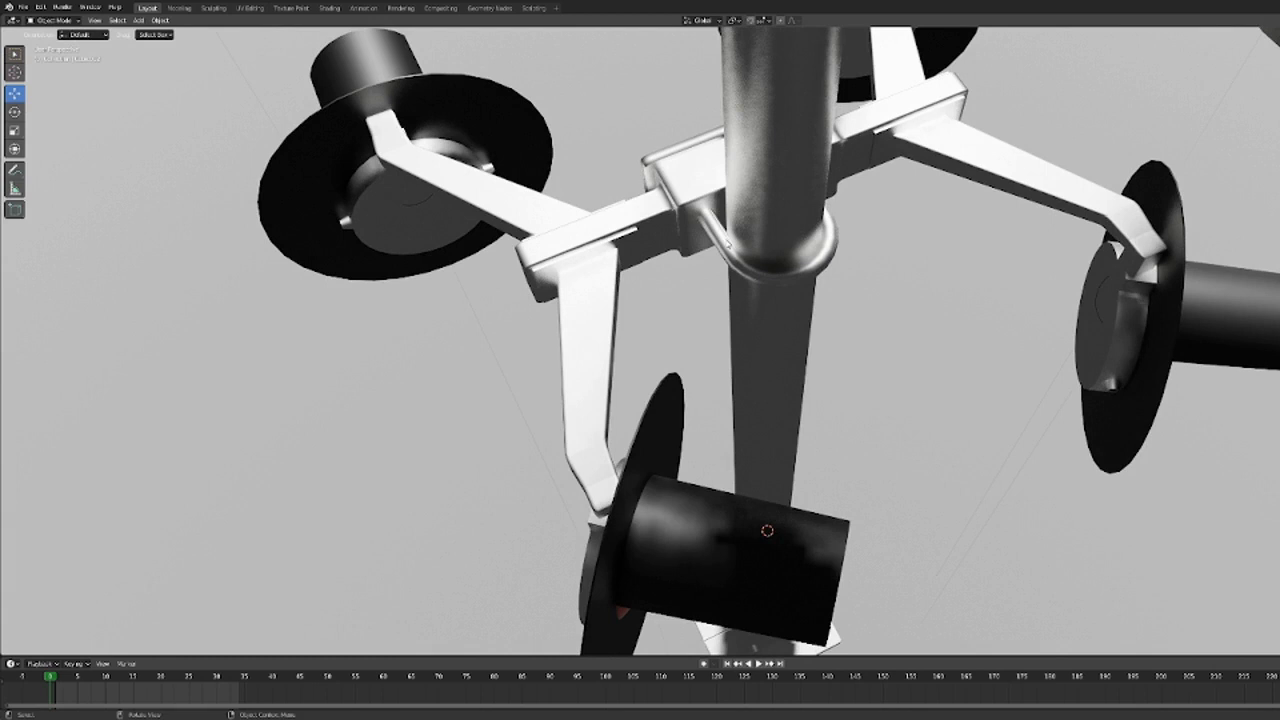
{"action": "left_click", "coordinate": [780, 230]}
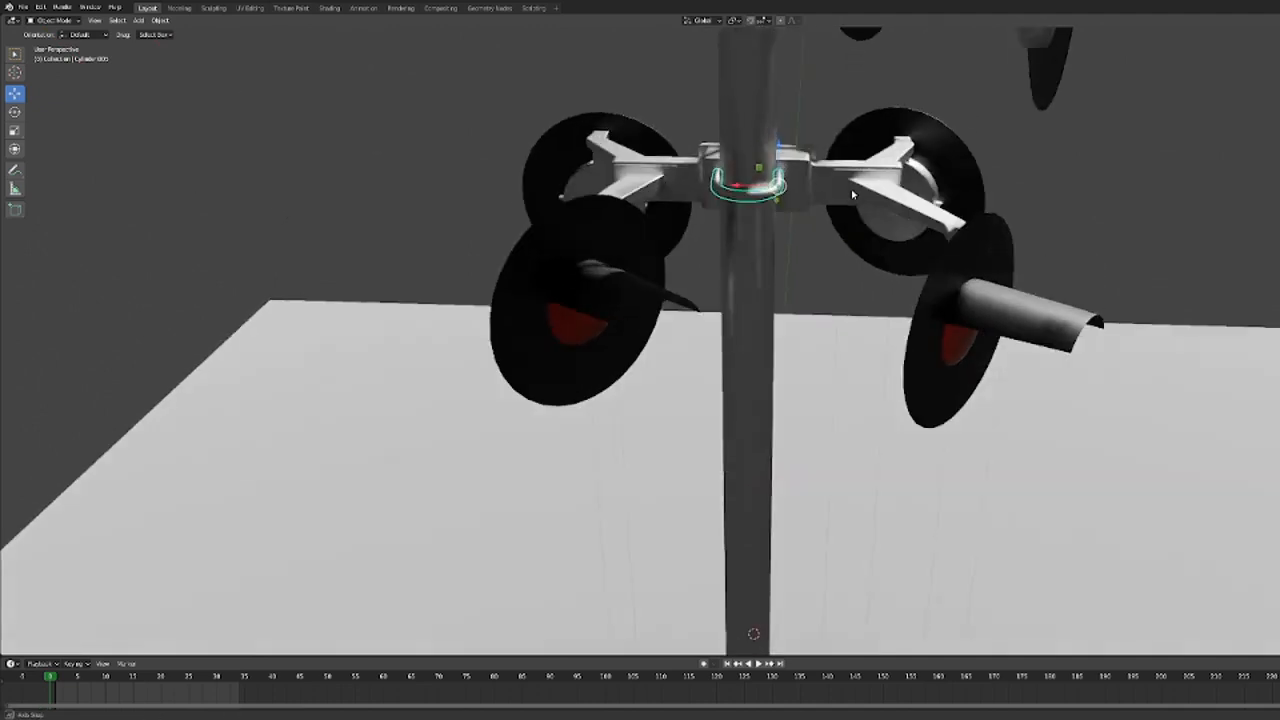
{"action": "left_click_drag", "start_coordinate": [850, 196], "coordinate": [976, 200]}
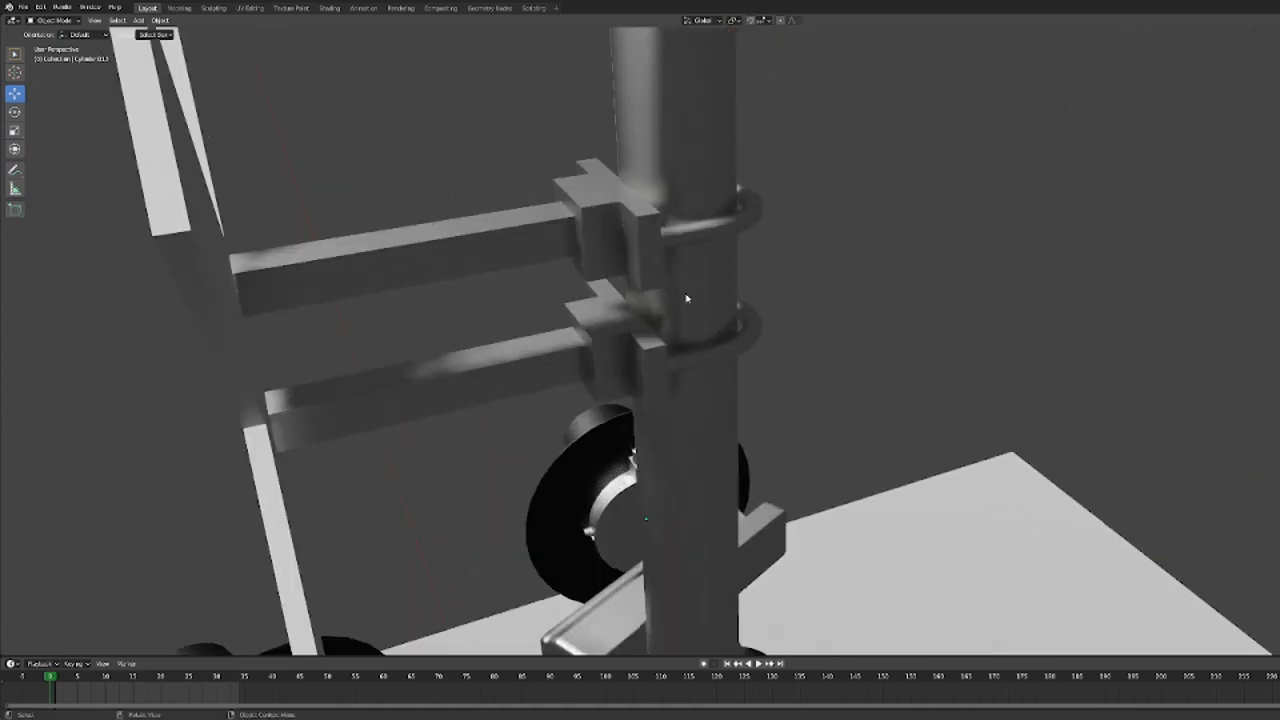
Apply Shade Smooth to the orange lamp lens and its housing, then inspect the lamp from below.
{"action": "left_click_drag", "start_coordinate": [688, 296], "coordinate": [624, 284]}
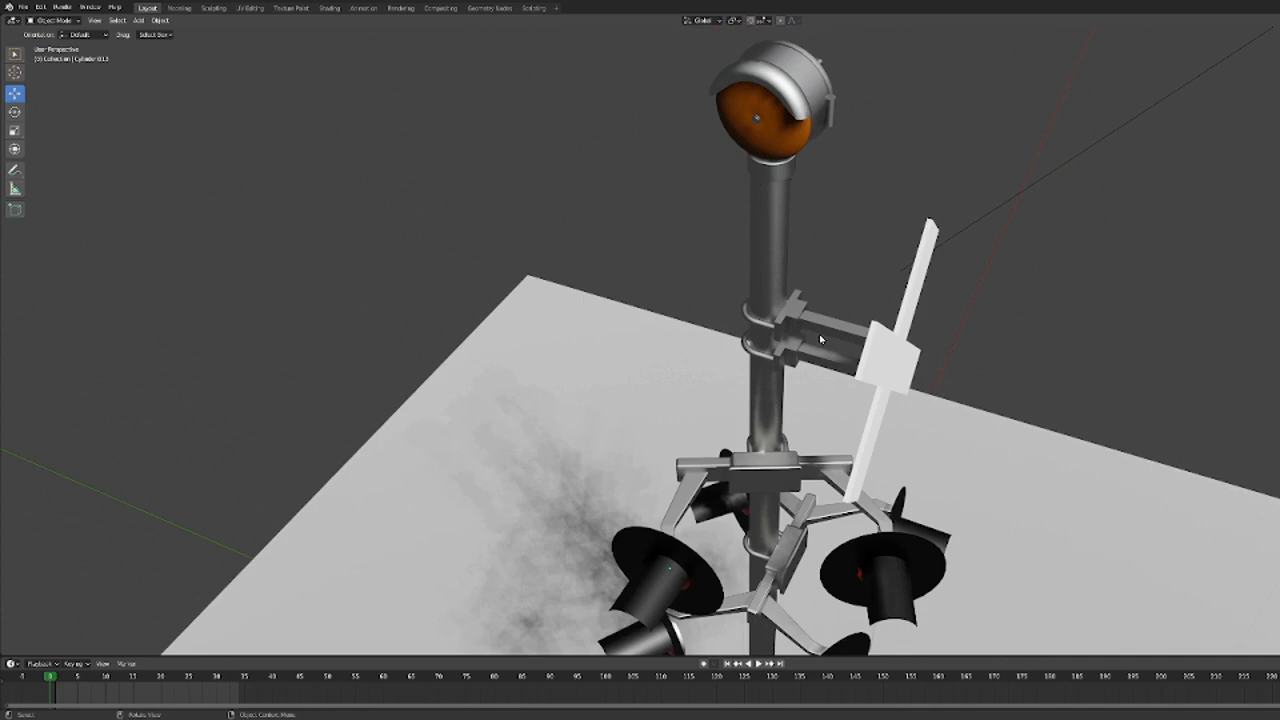
{"action": "mouse_move", "coordinate": [740, 258]}
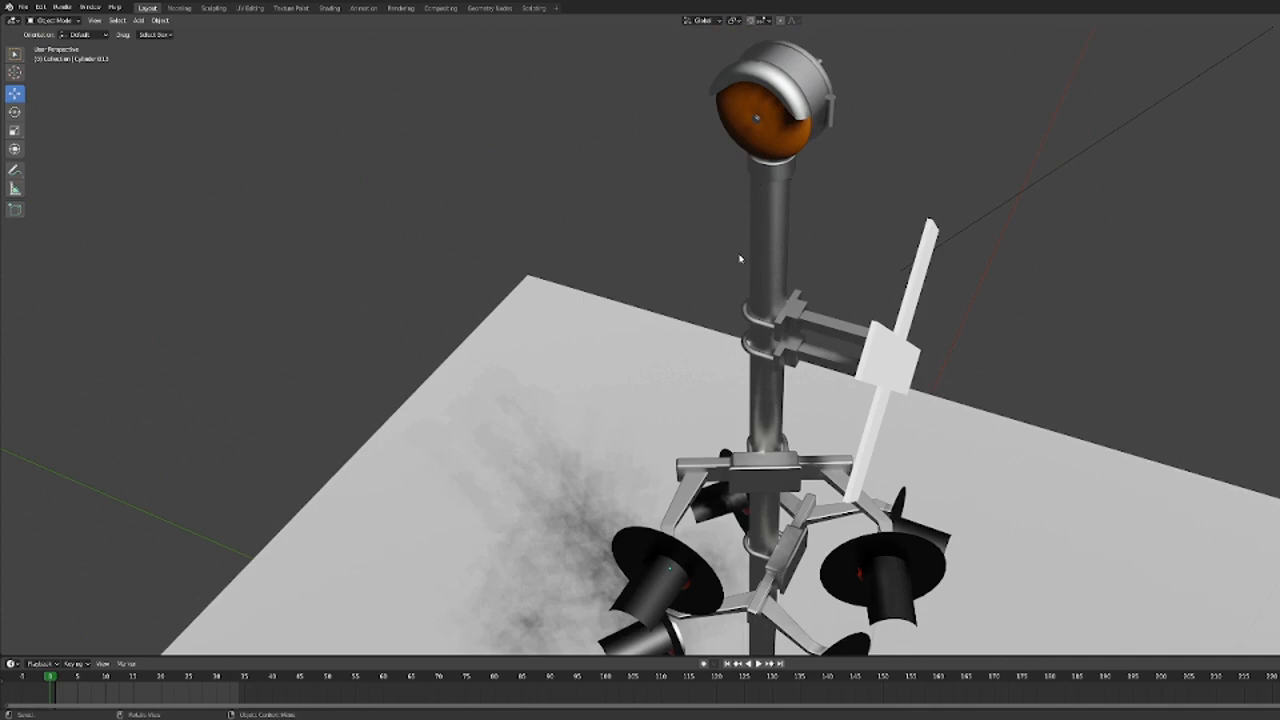
{"action": "scroll", "scroll_direction": "up", "scroll_amount": 3}
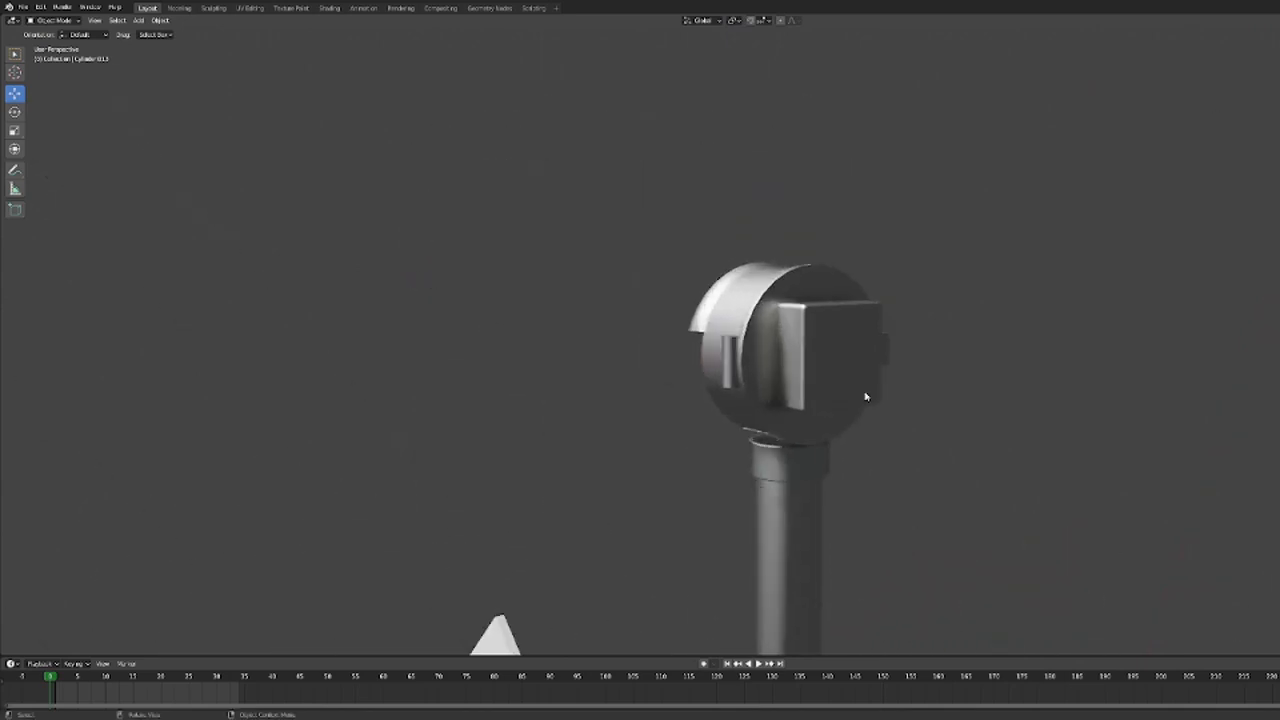
{"action": "left_click_drag", "start_coordinate": [866, 396], "coordinate": [756, 390]}
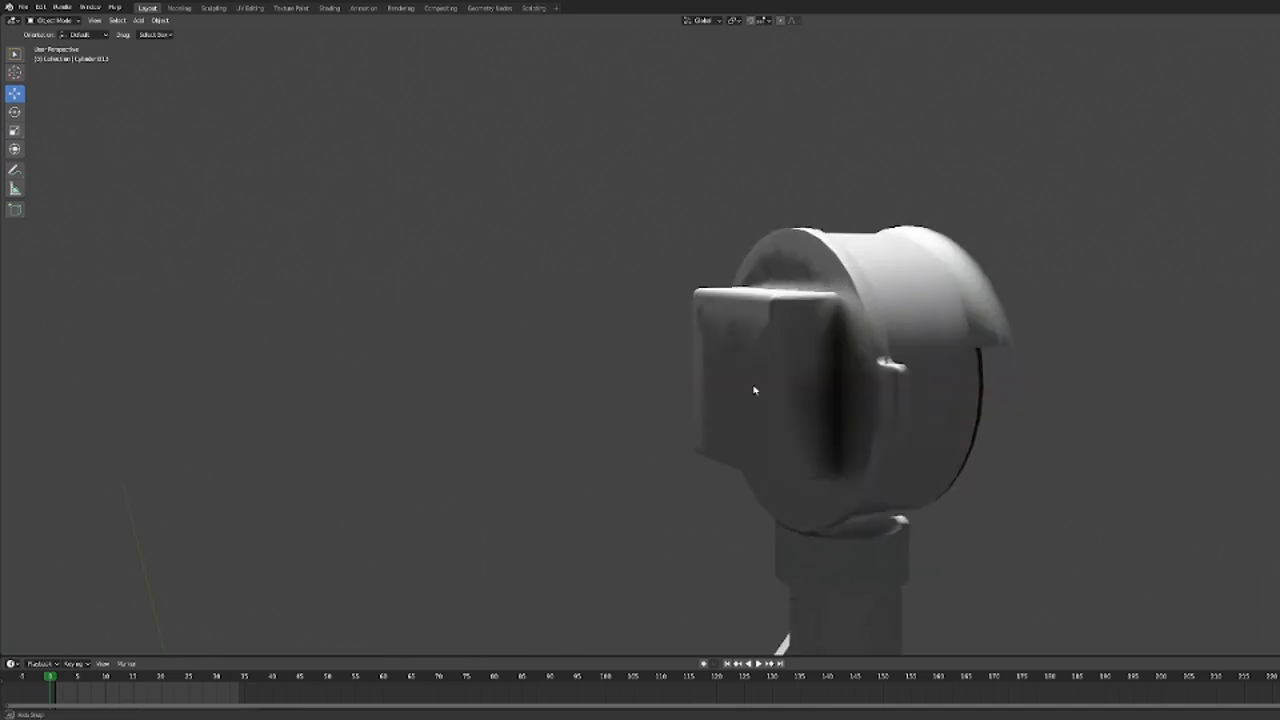
{"action": "left_click_drag", "start_coordinate": [756, 390], "coordinate": [888, 396]}
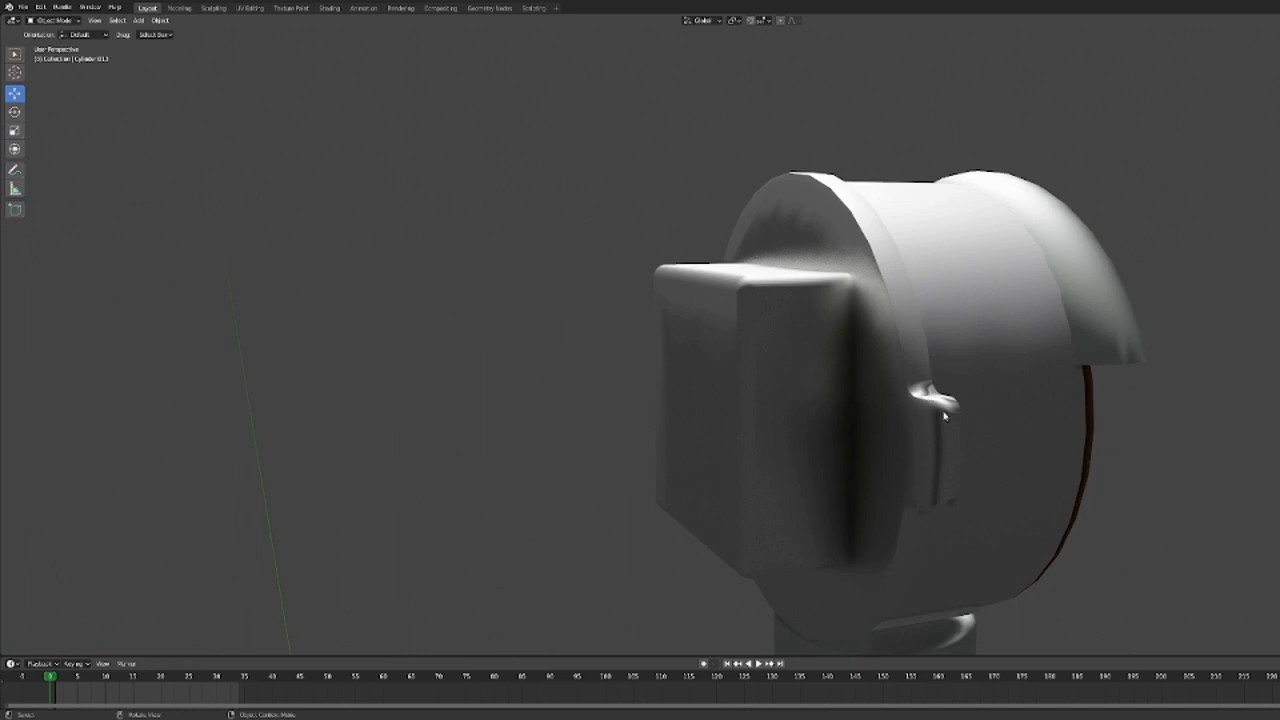
{"action": "mouse_move", "coordinate": [964, 434]}
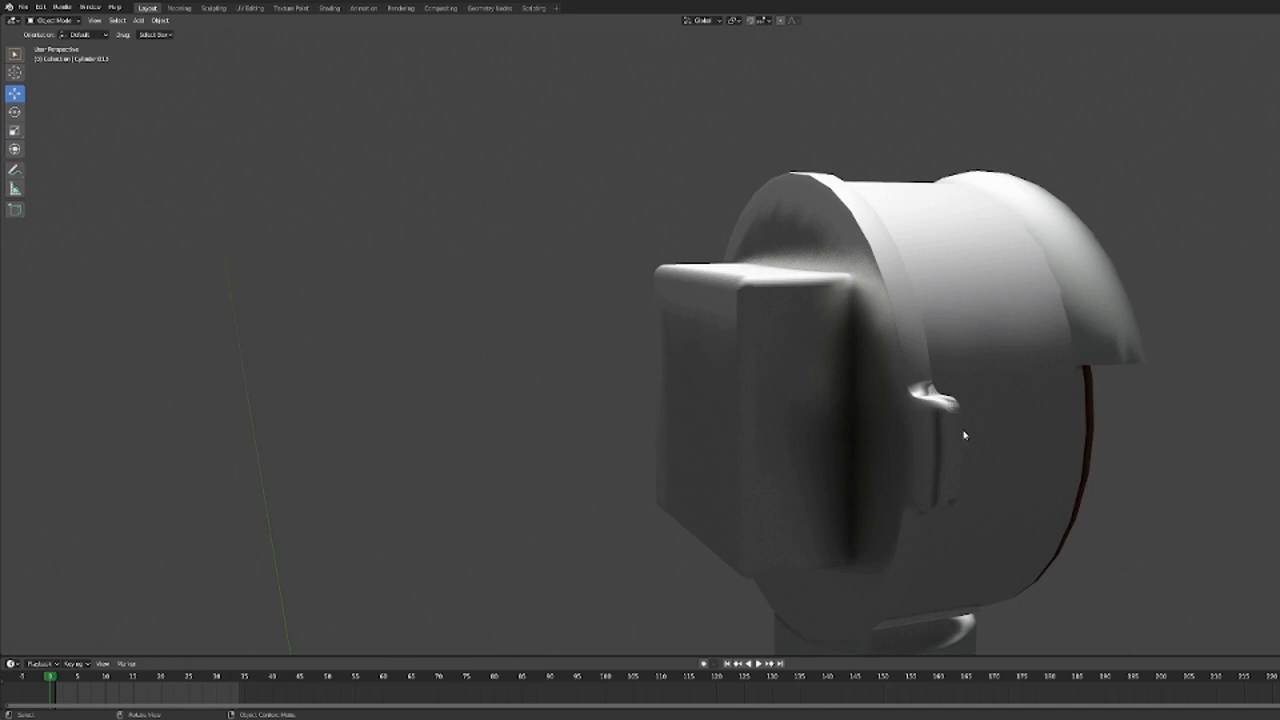
{"action": "left_click_drag", "start_coordinate": [964, 434], "coordinate": [1012, 418]}
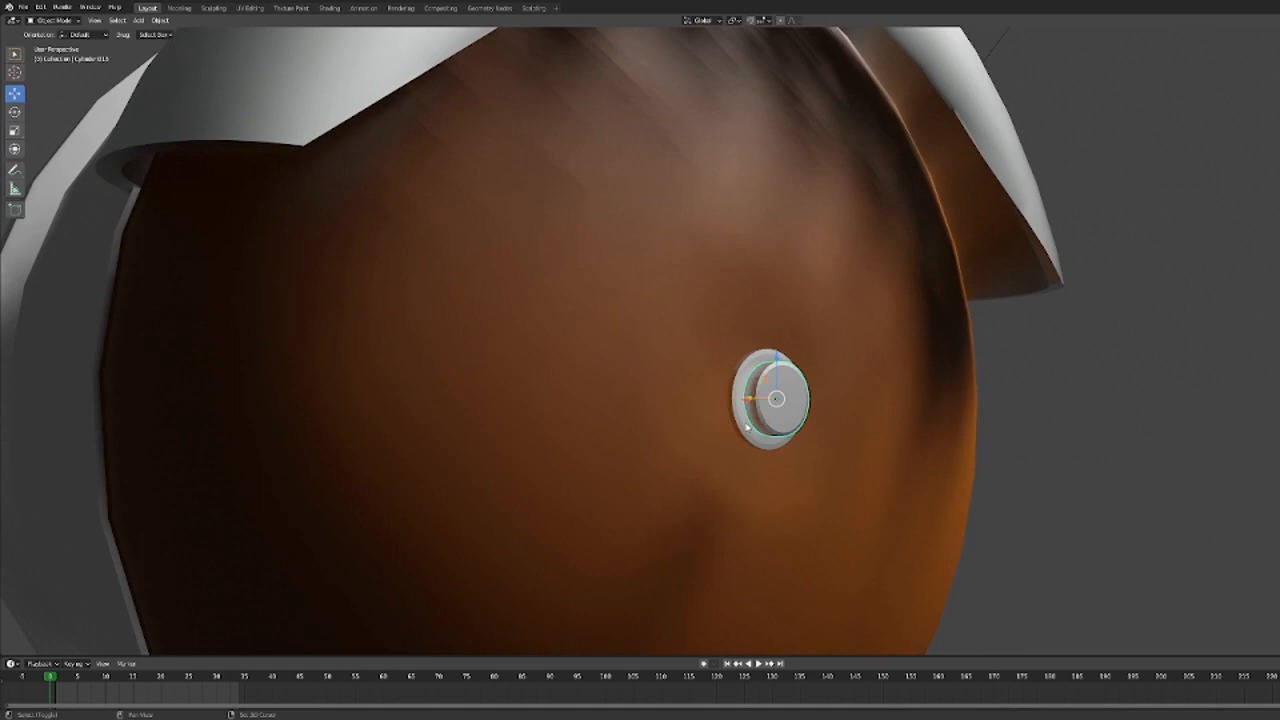
{"action": "right_click", "coordinate": [770, 400]}
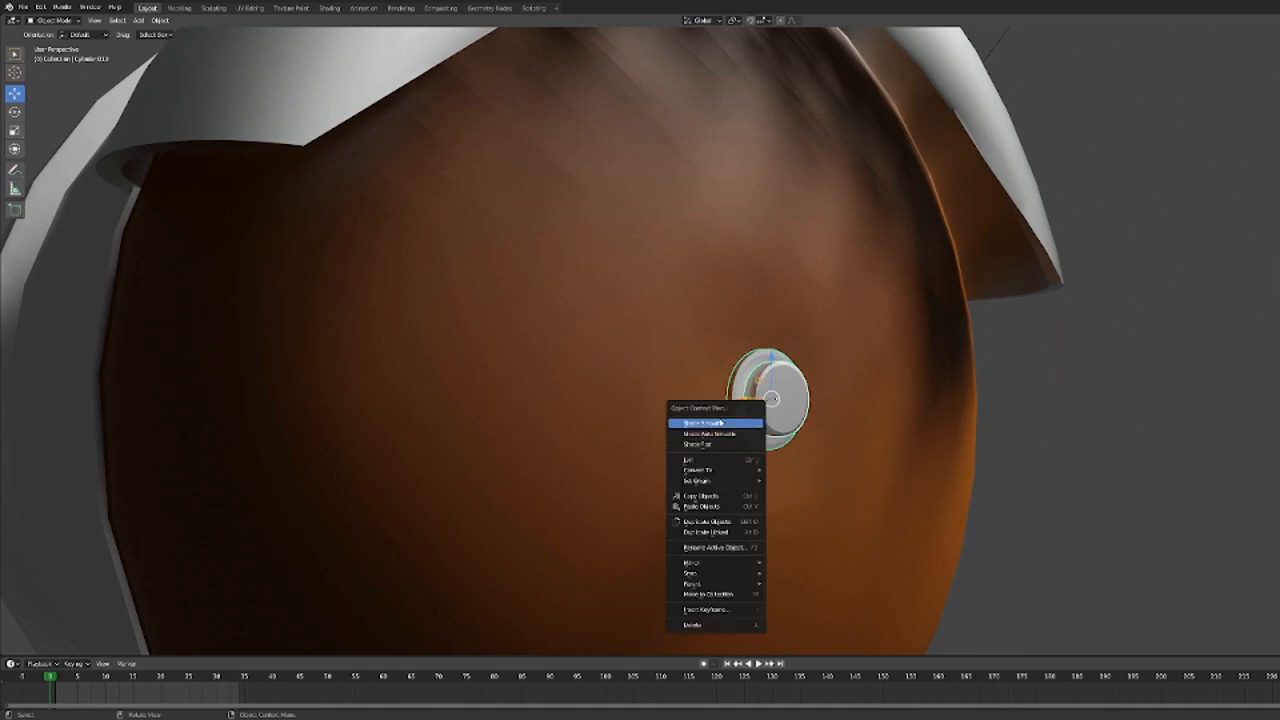
{"action": "left_click", "coordinate": [710, 422]}
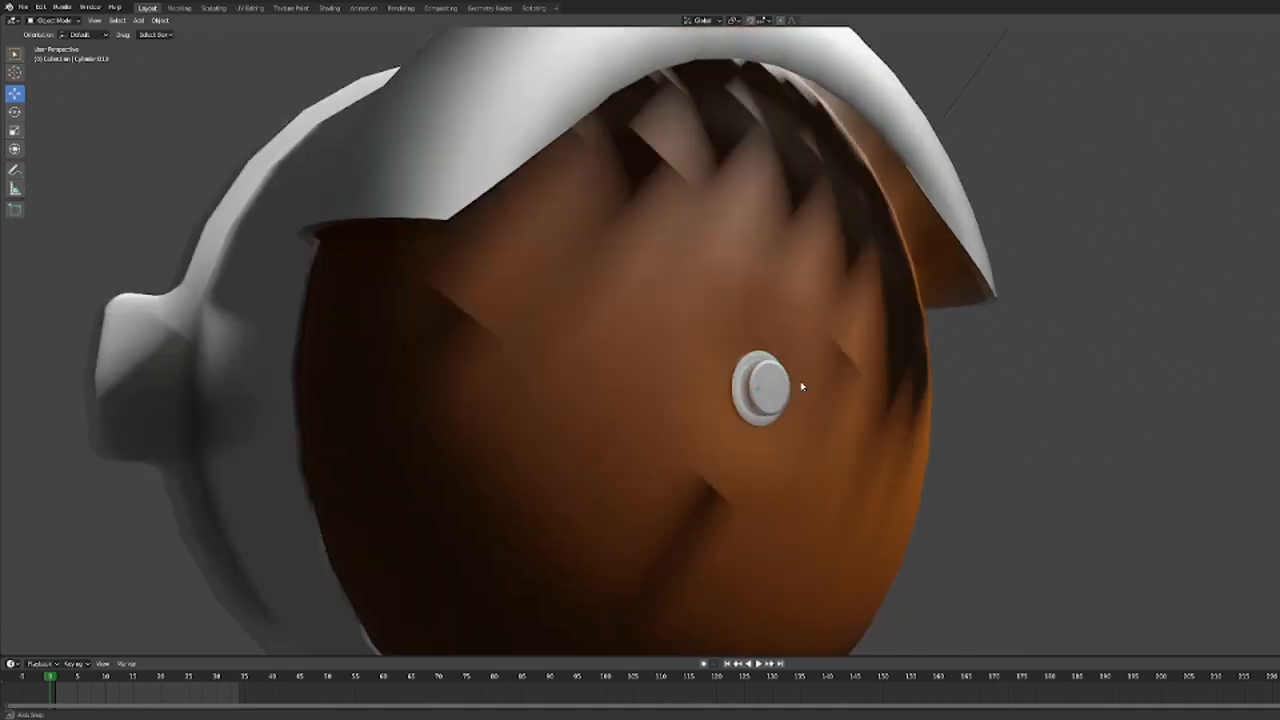
{"action": "right_click", "coordinate": [800, 388]}
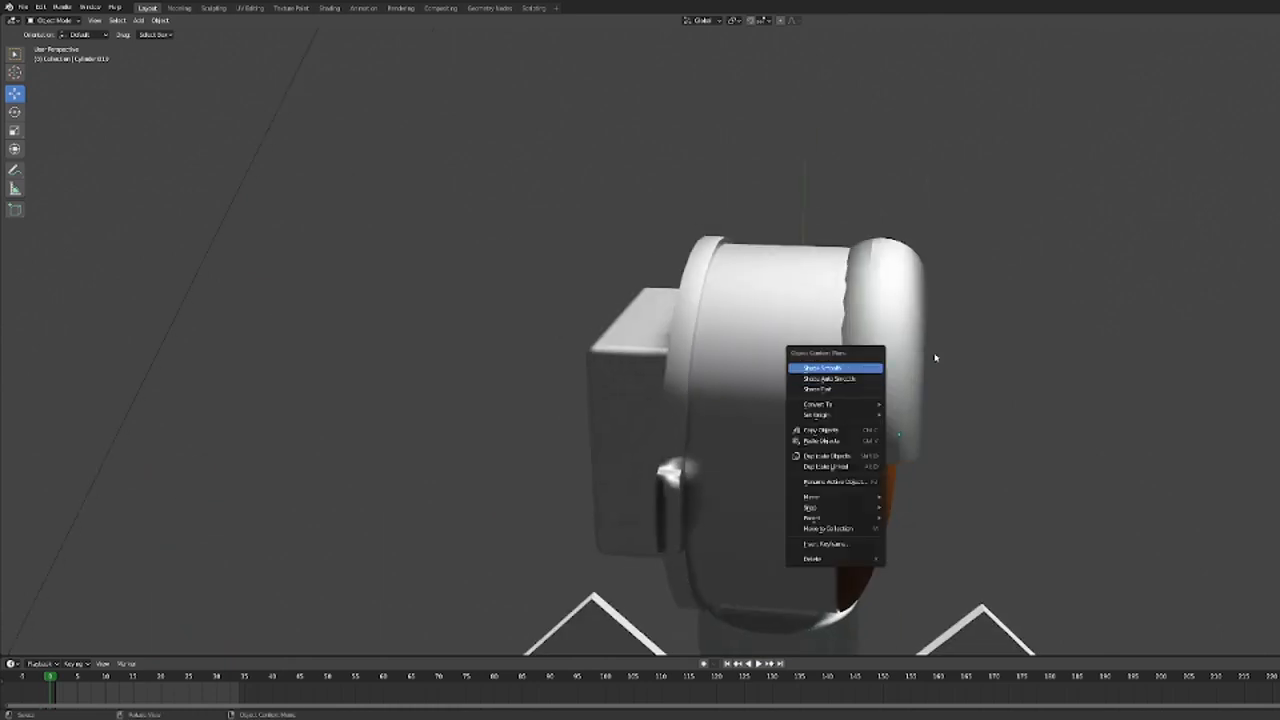
{"action": "left_click", "coordinate": [822, 368]}
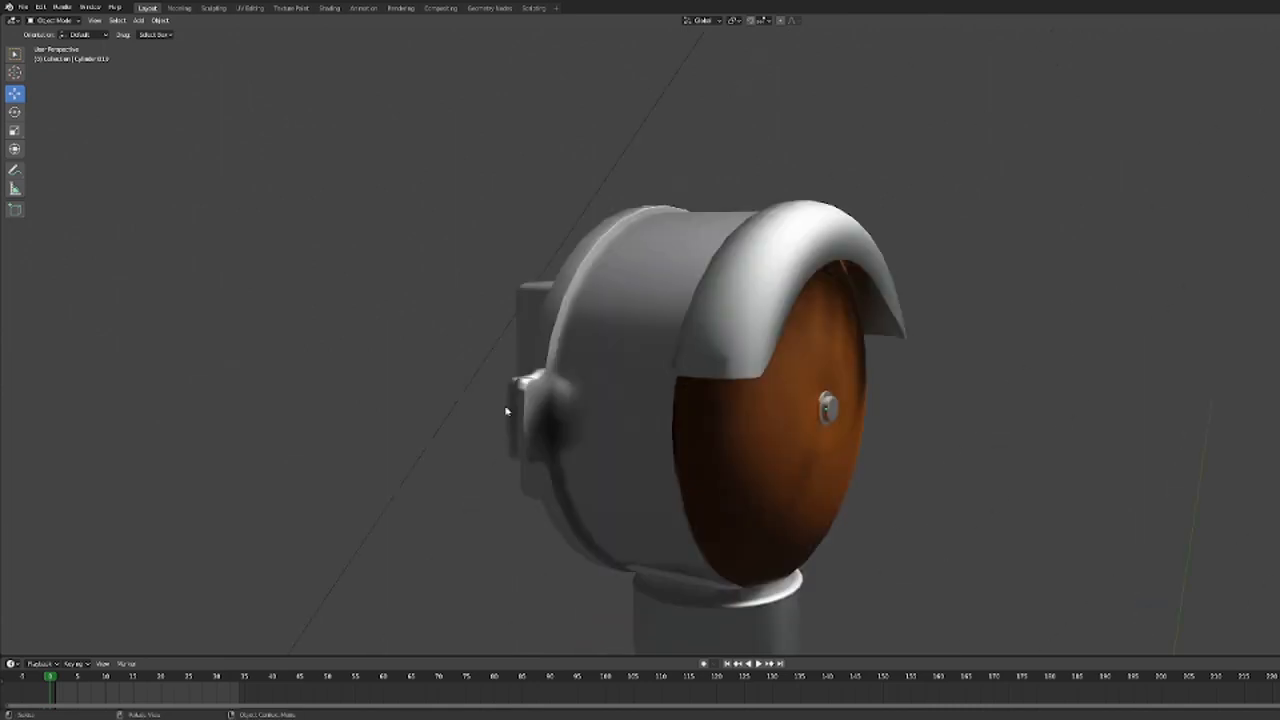
{"action": "mouse_move", "coordinate": [696, 492]}
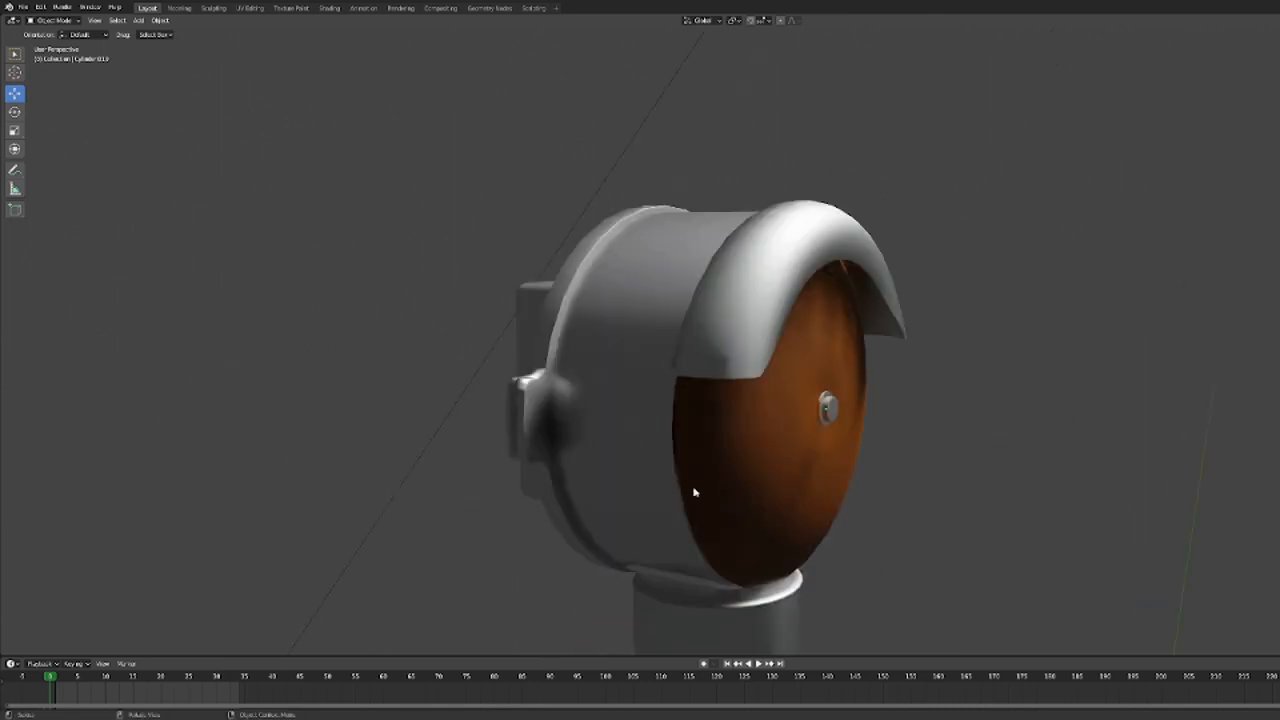
{"action": "left_click_drag", "start_coordinate": [696, 492], "coordinate": [730, 460]}
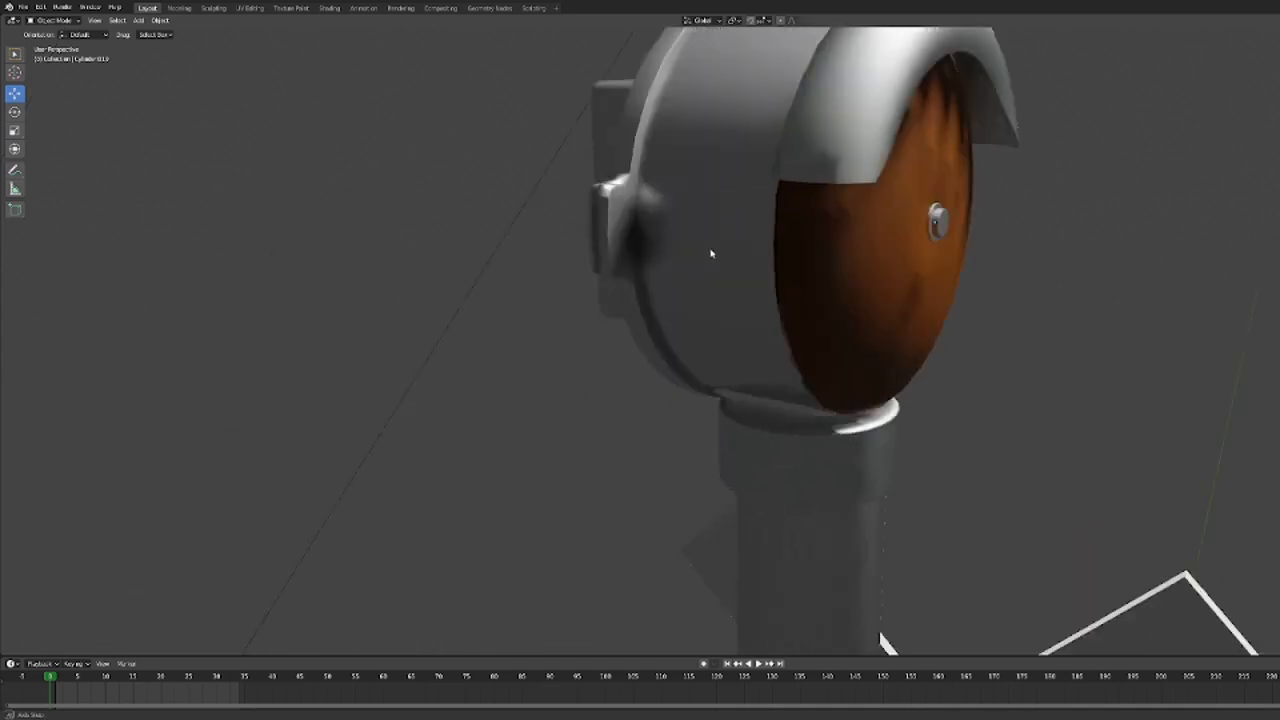
{"action": "left_click_drag", "start_coordinate": [710, 252], "coordinate": [688, 290]}
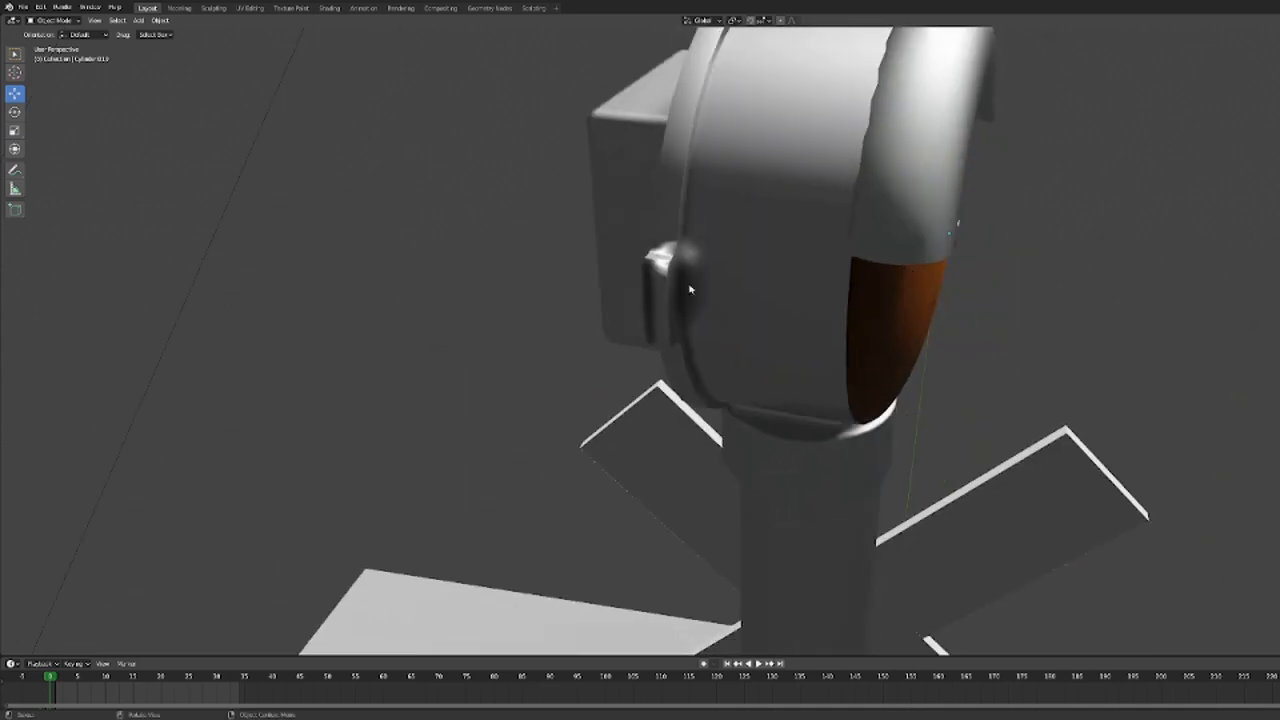
{"action": "left_click_drag", "start_coordinate": [690, 290], "coordinate": [636, 260]}
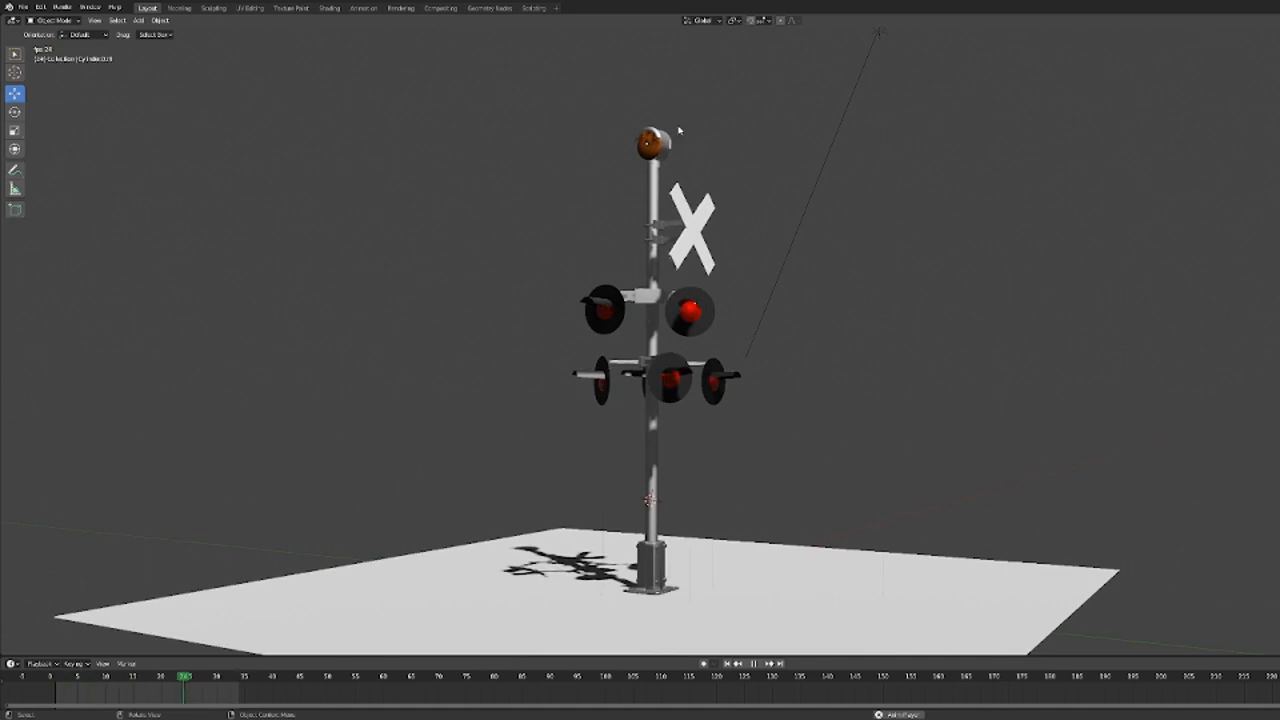
Stop the signal animation playback and jump back to the first frame.
{"action": "left_click", "coordinate": [752, 664]}
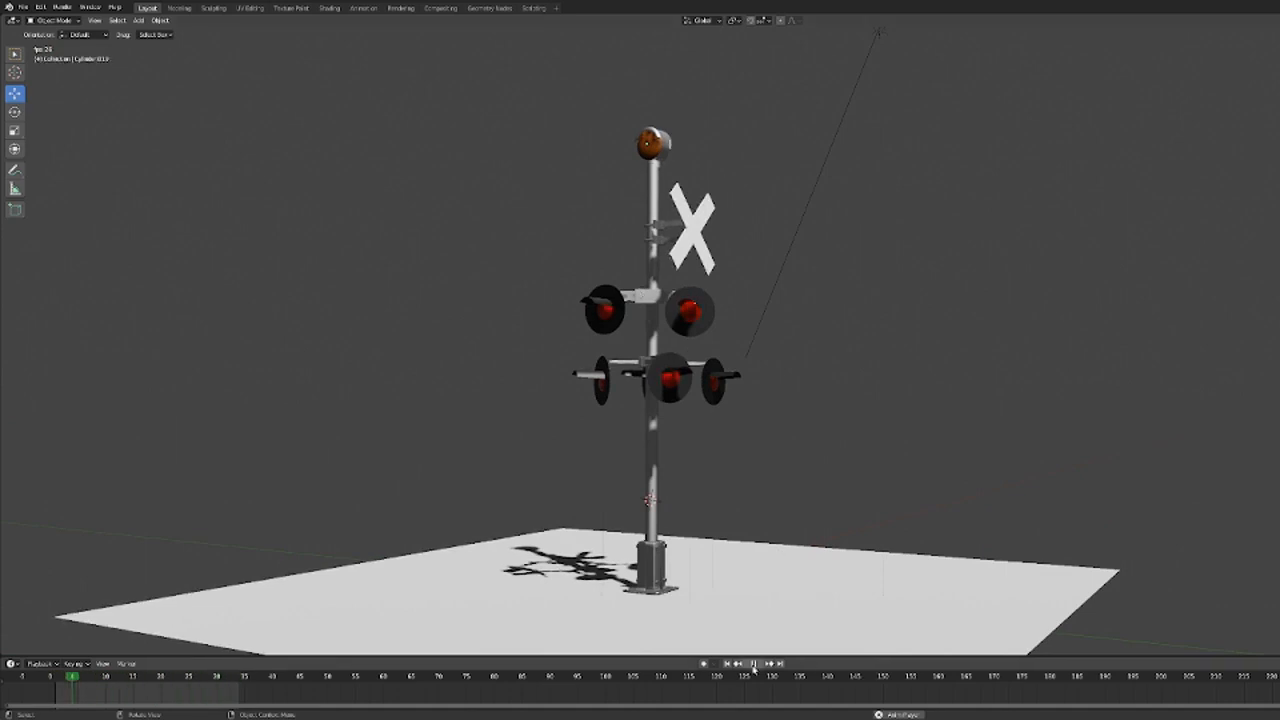
{"action": "left_click", "coordinate": [754, 664]}
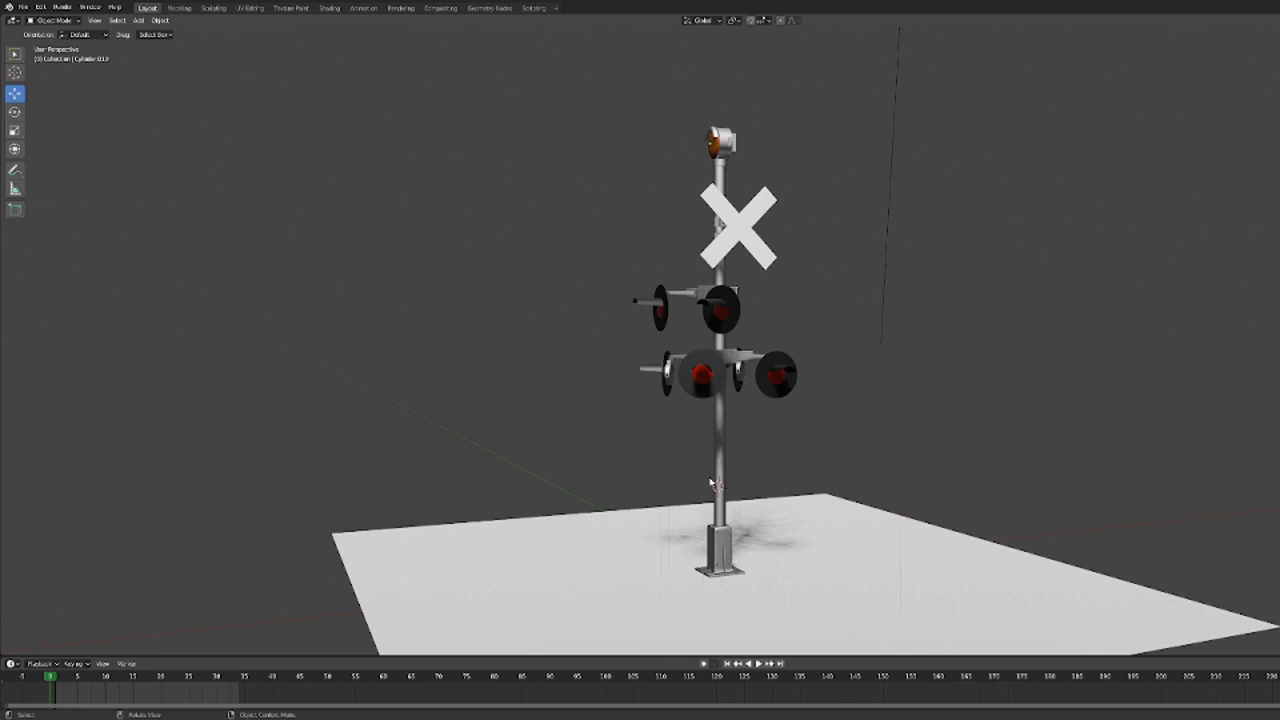
{"action": "mouse_move", "coordinate": [278, 574]}
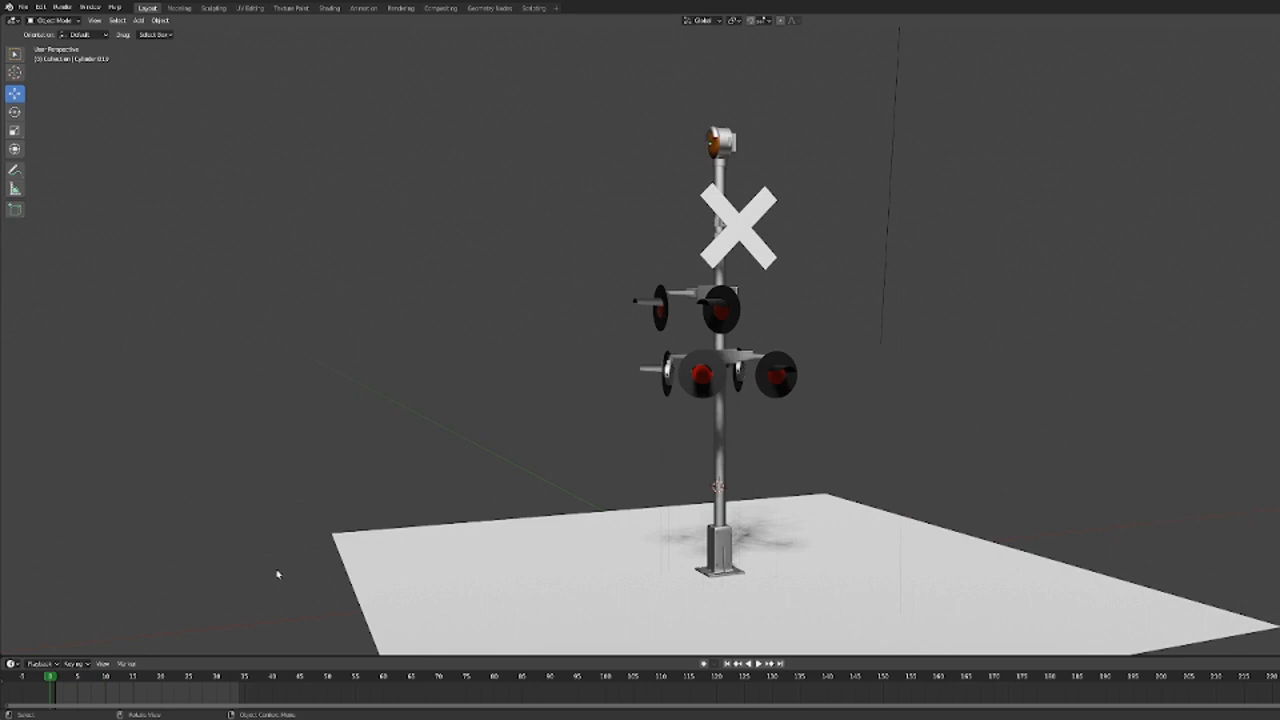
{"action": "mouse_move", "coordinate": [318, 342]}
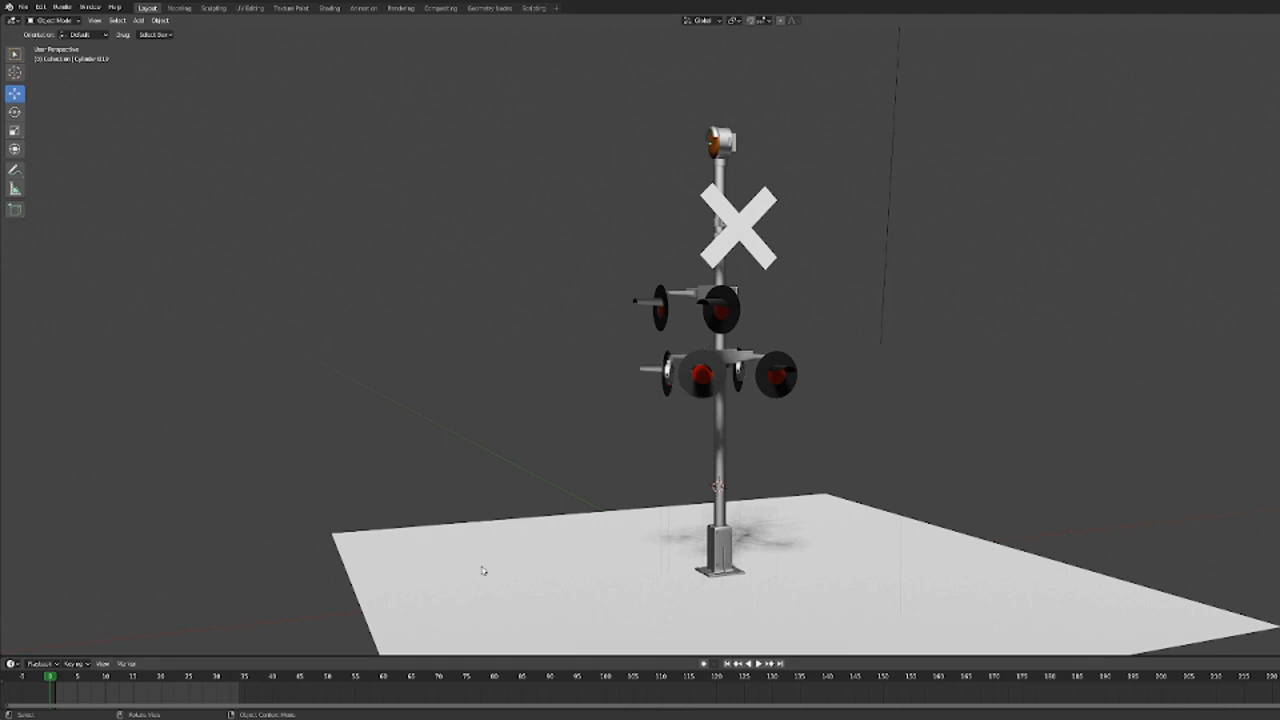
{"action": "mouse_move", "coordinate": [766, 324]}
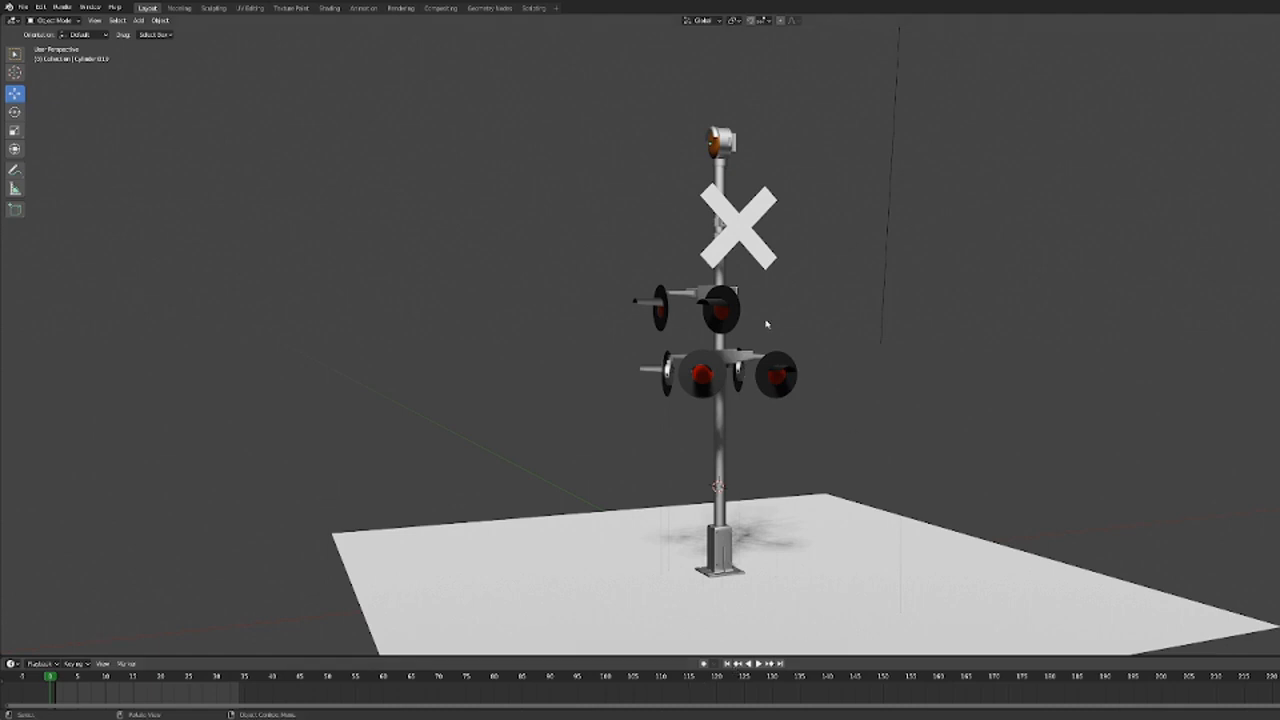
{"action": "mouse_move", "coordinate": [576, 240]}
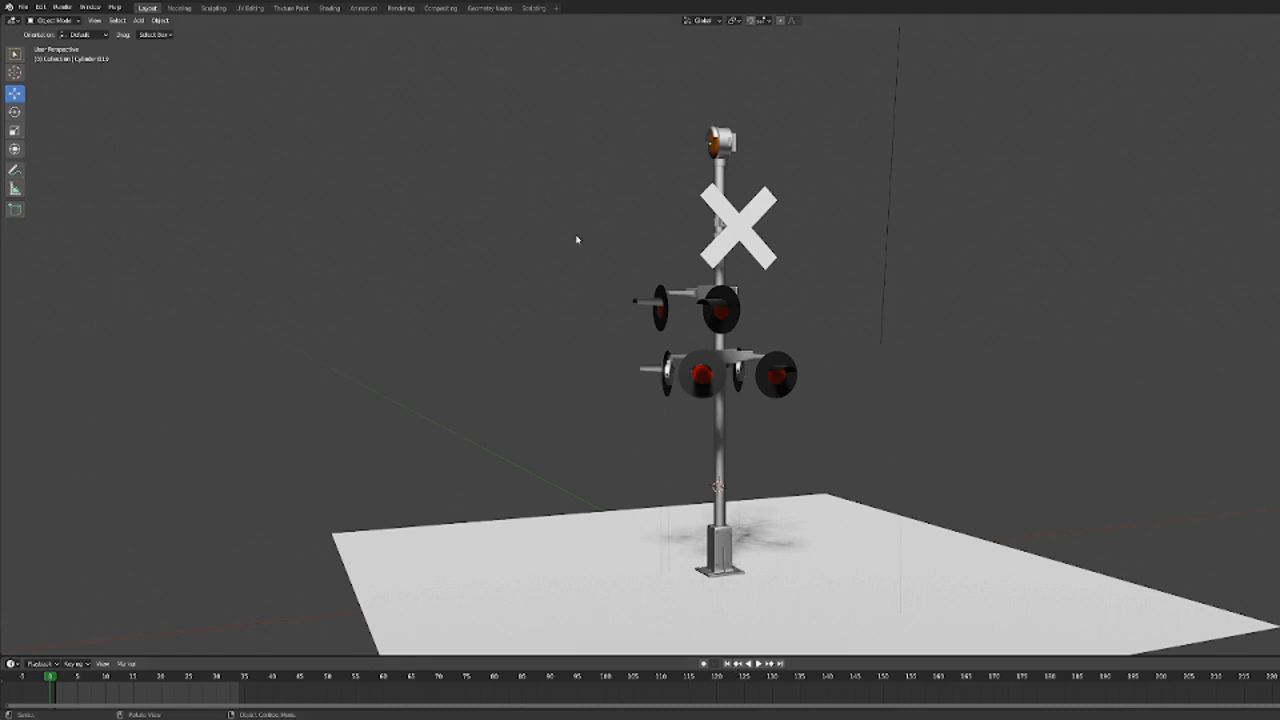
{"action": "mouse_move", "coordinate": [604, 524]}
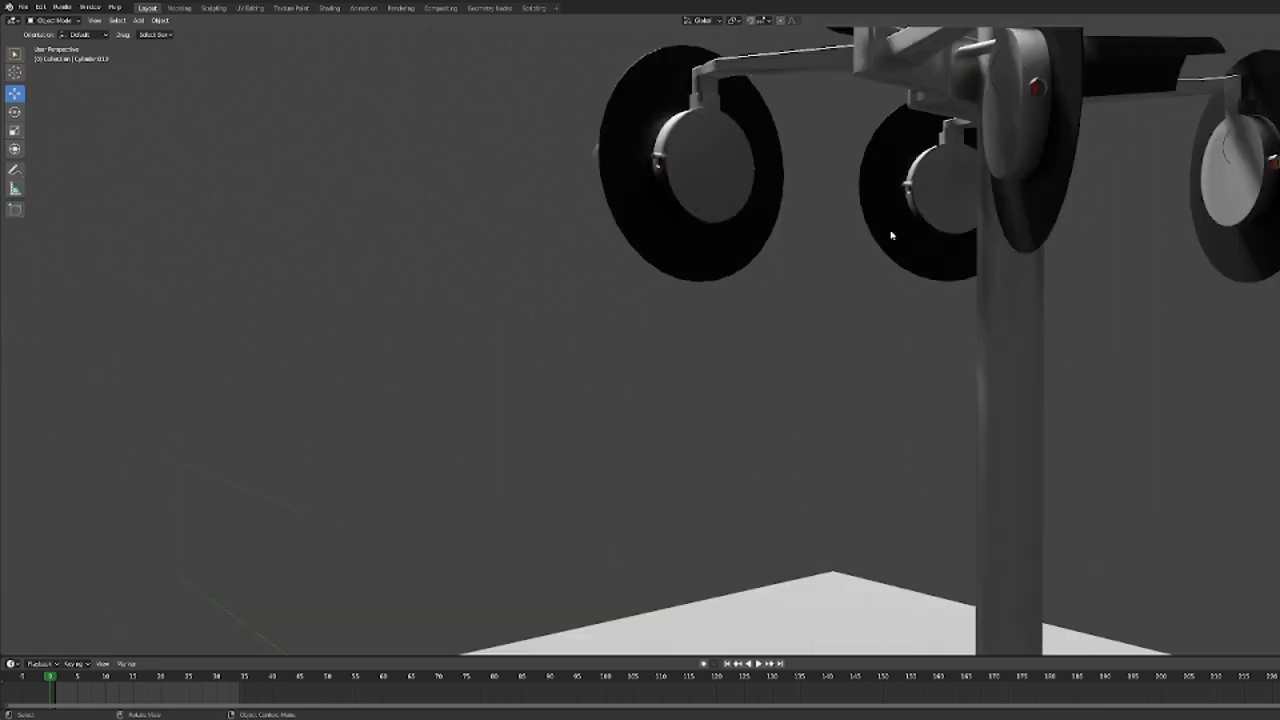
{"action": "mouse_move", "coordinate": [770, 238]}
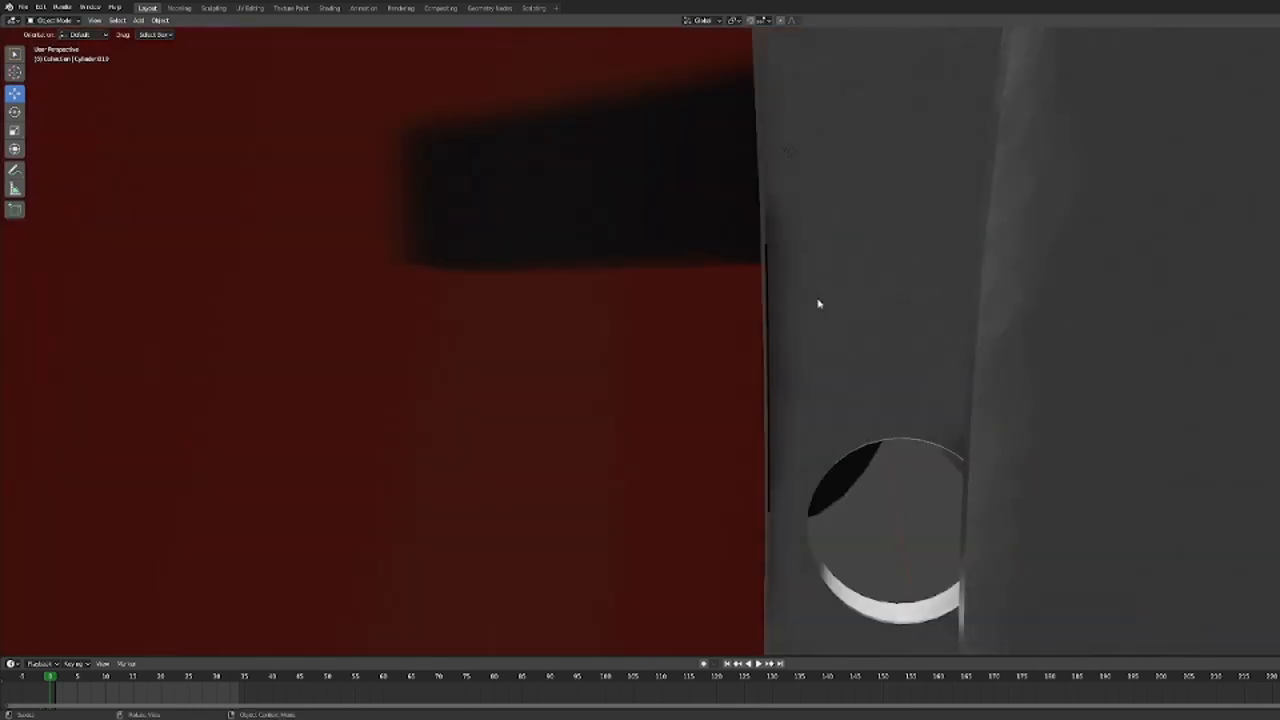
{"action": "mouse_move", "coordinate": [784, 156]}
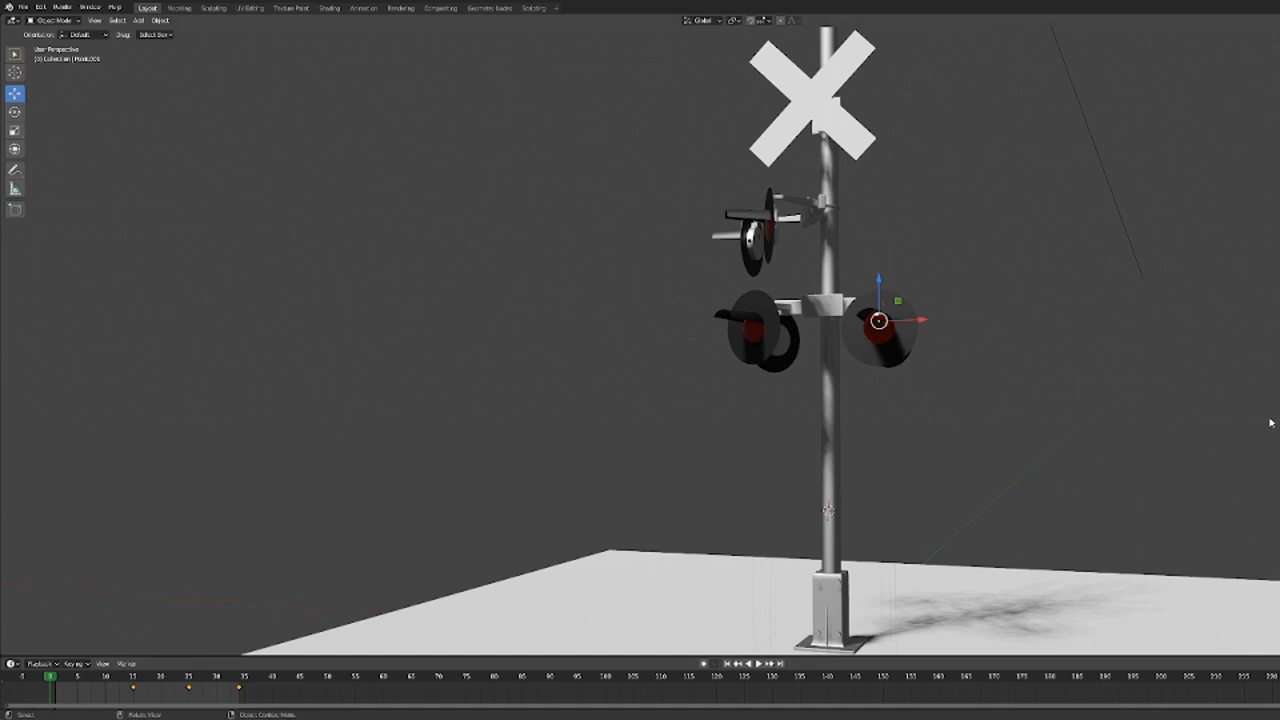
{"action": "mouse_move", "coordinate": [1244, 394]}
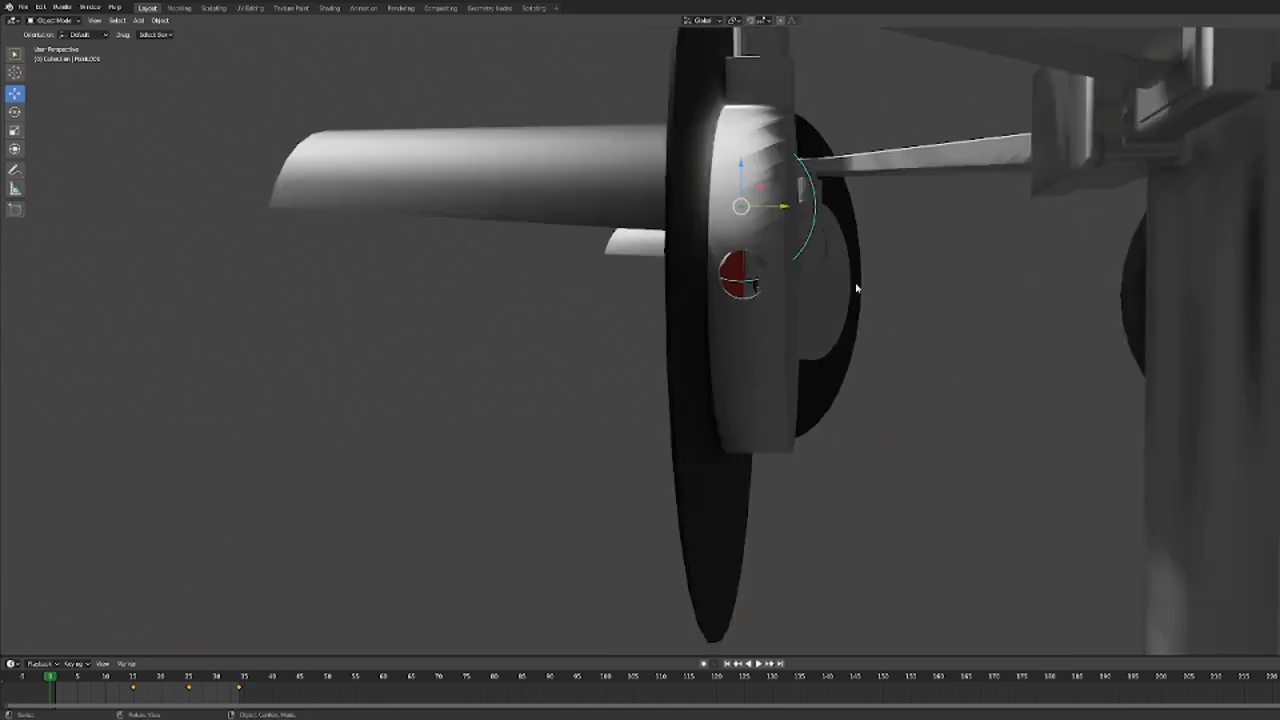
Add a light via Add > Light and move it into the signal lamp housing.
{"action": "left_click", "coordinate": [138, 20]}
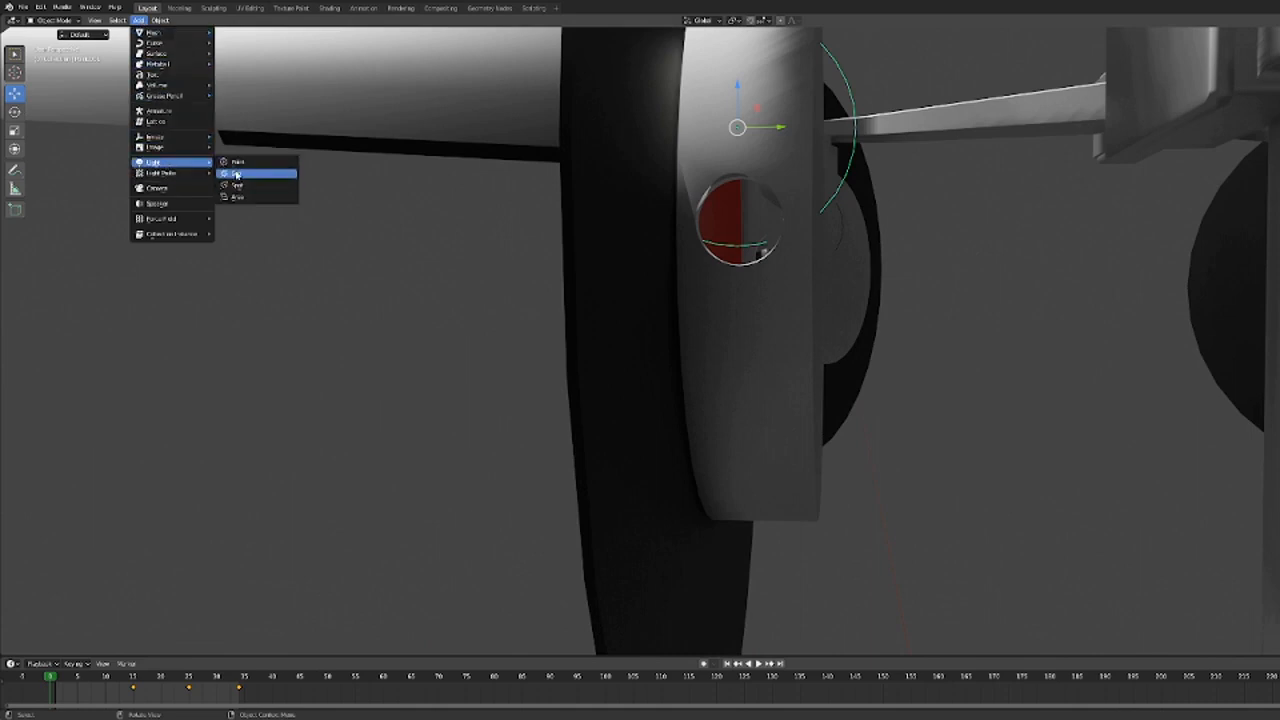
{"action": "left_click", "coordinate": [238, 162]}
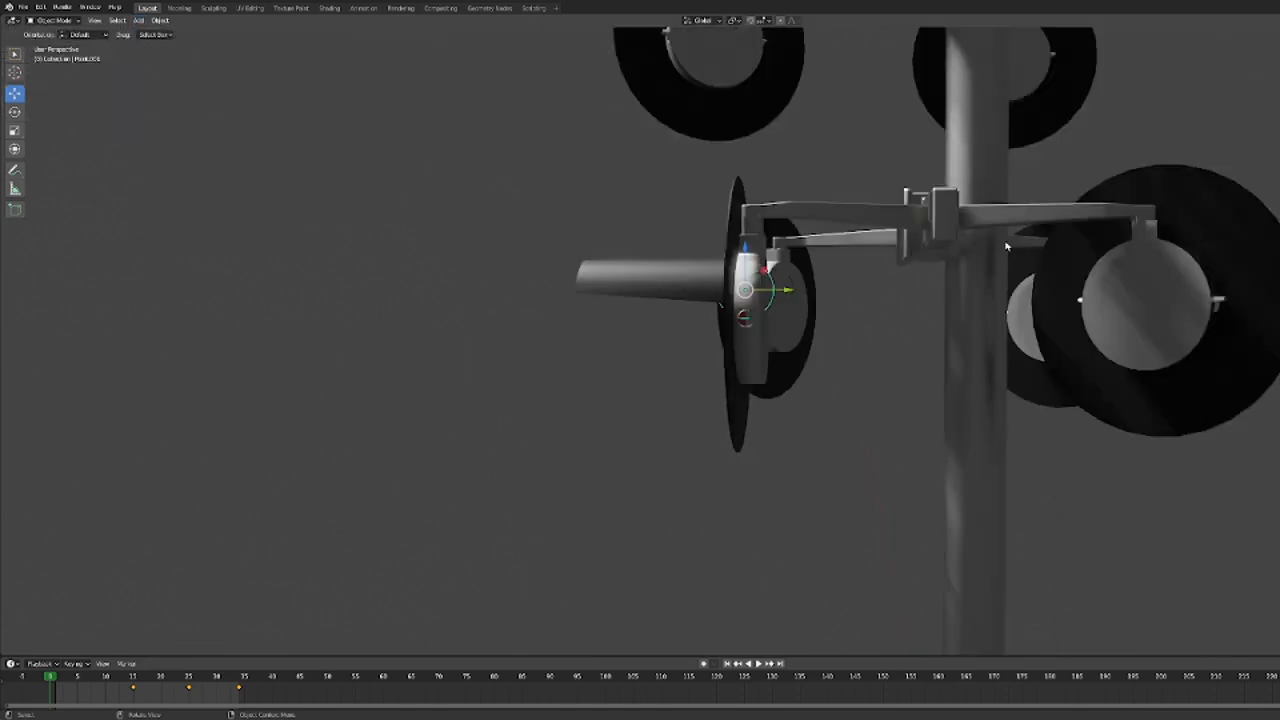
{"action": "left_click_drag", "start_coordinate": [900, 350], "coordinate": [1000, 300]}
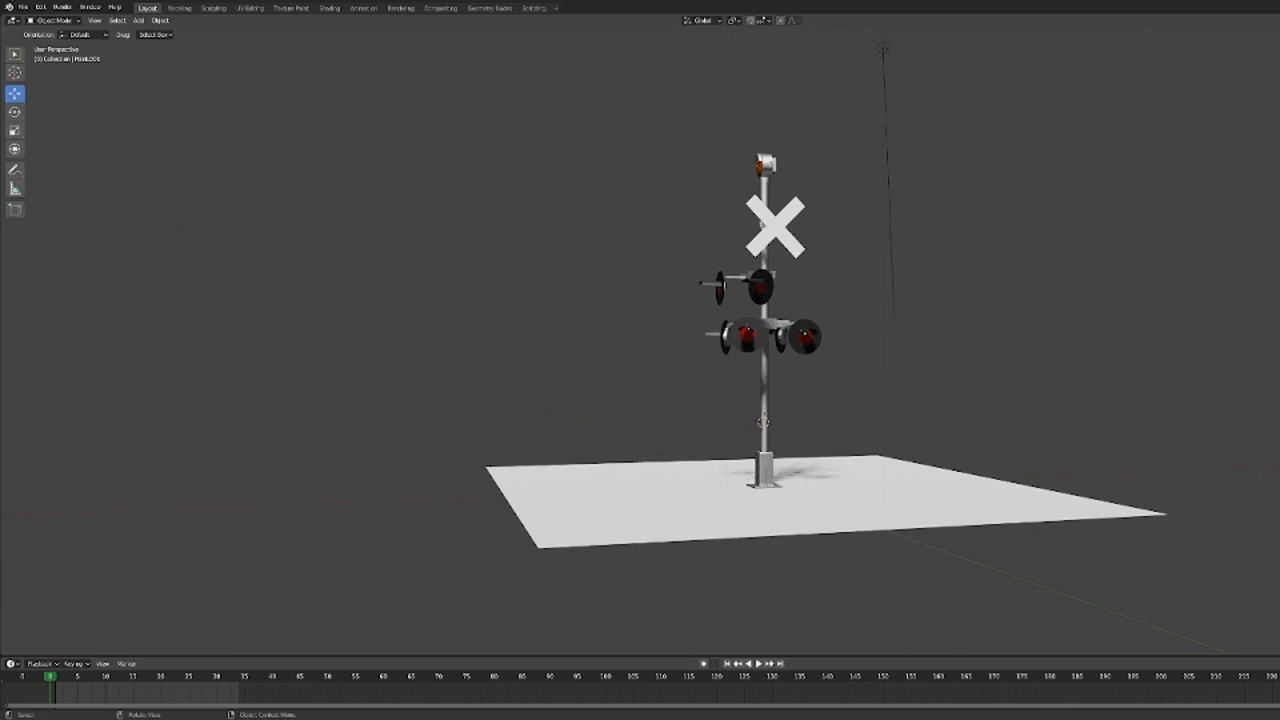
Close the crossing signal project, saving changes in the confirmation dialog.
{"action": "left_click", "coordinate": [22, 8]}
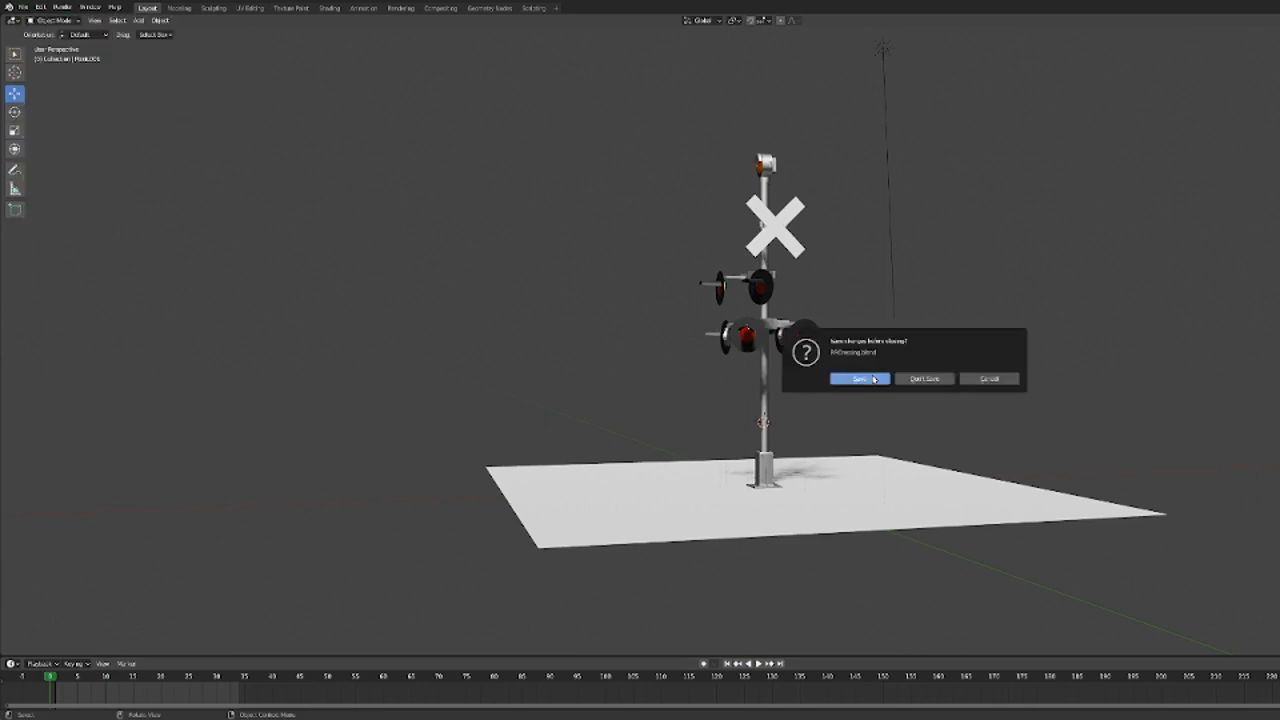
{"action": "left_click", "coordinate": [858, 380]}
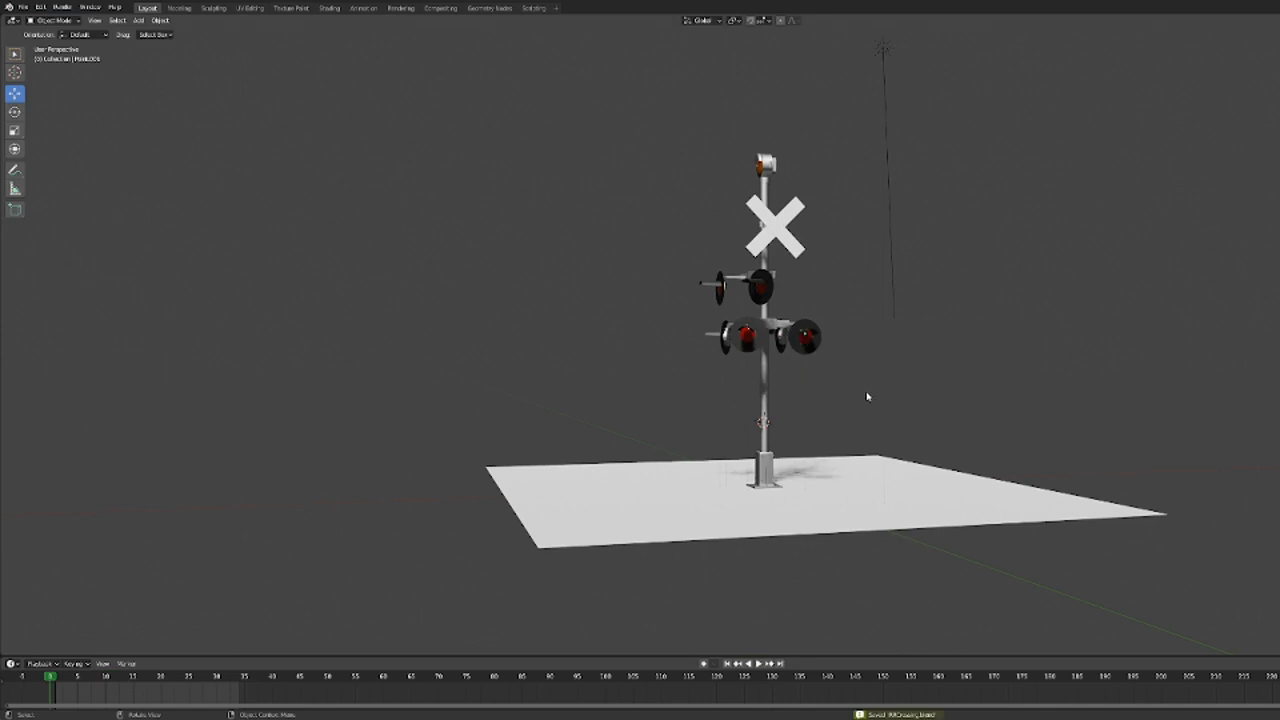
{"action": "mouse_move", "coordinate": [796, 380]}
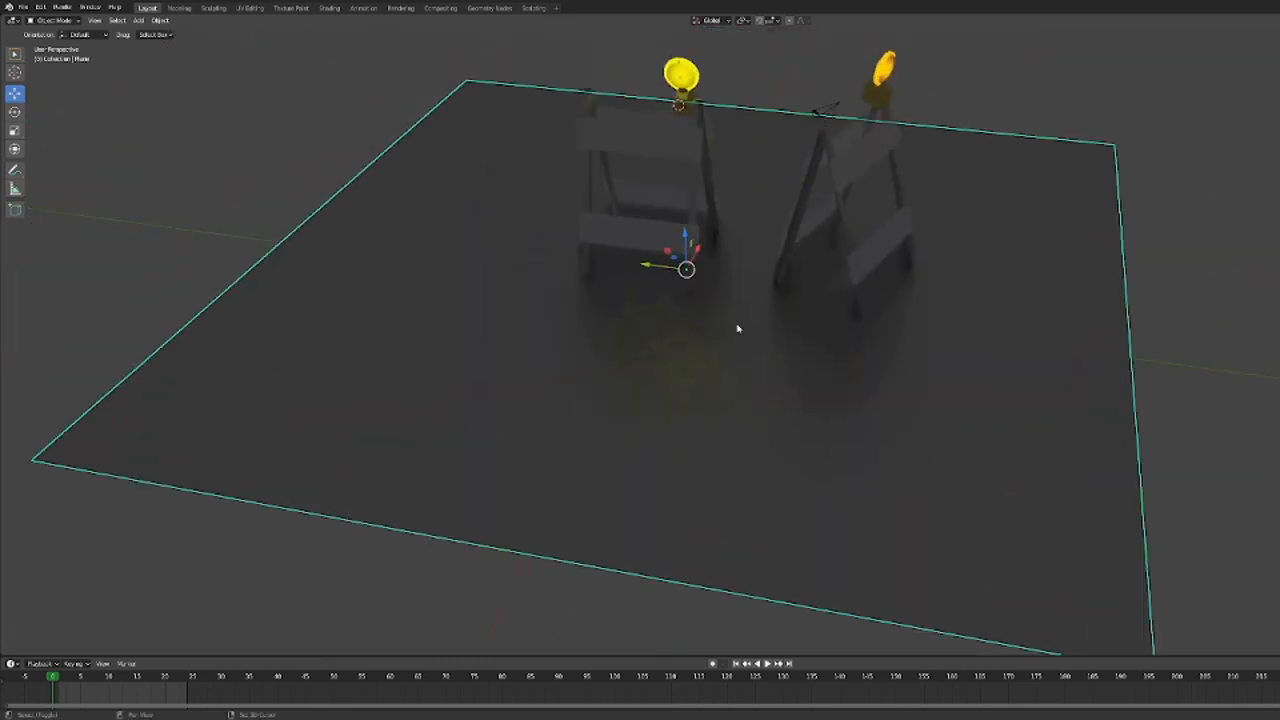
Add a small mesh plane and move it to the foot of the left barricade.
{"action": "left_click", "coordinate": [138, 20]}
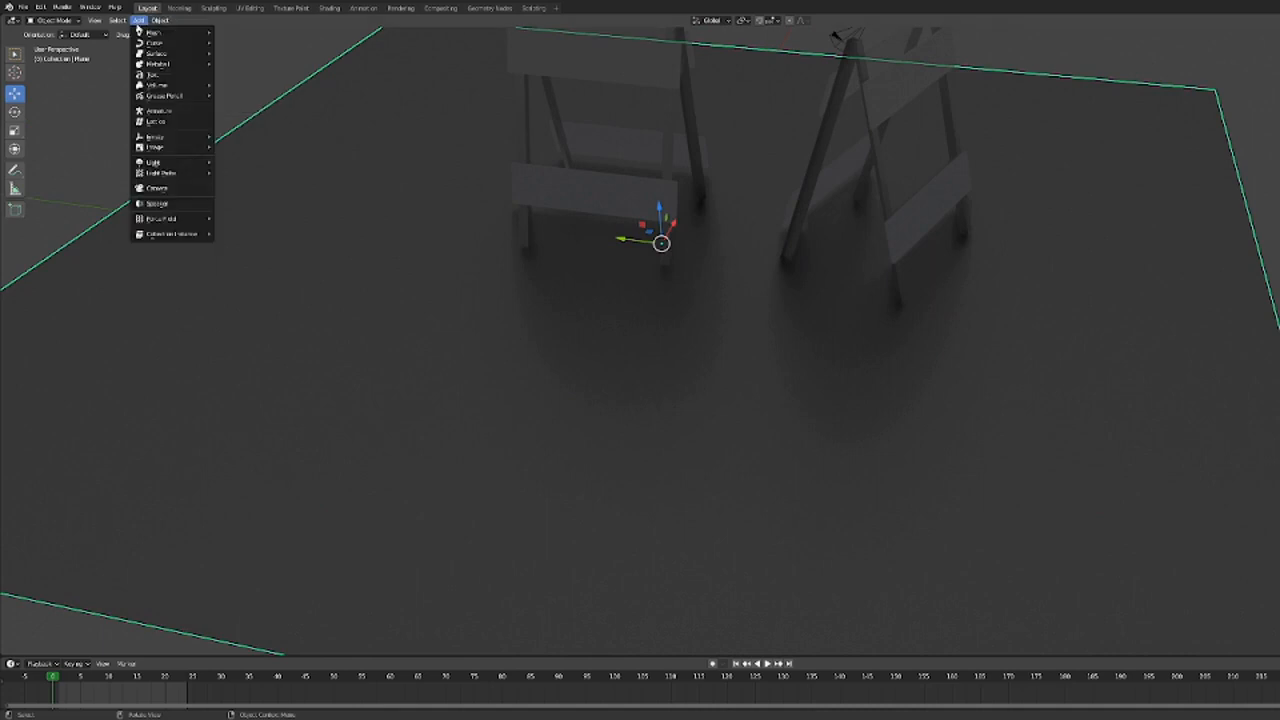
{"action": "left_click", "coordinate": [156, 32]}
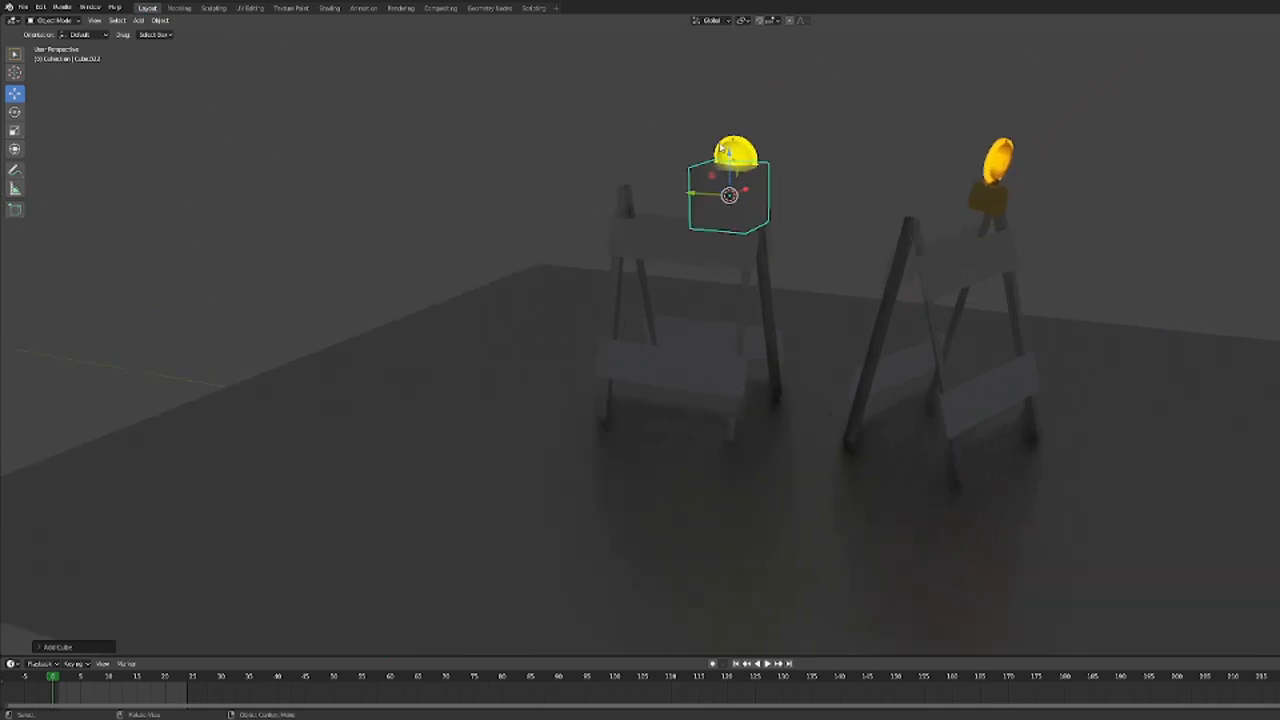
{"action": "left_click", "coordinate": [16, 130]}
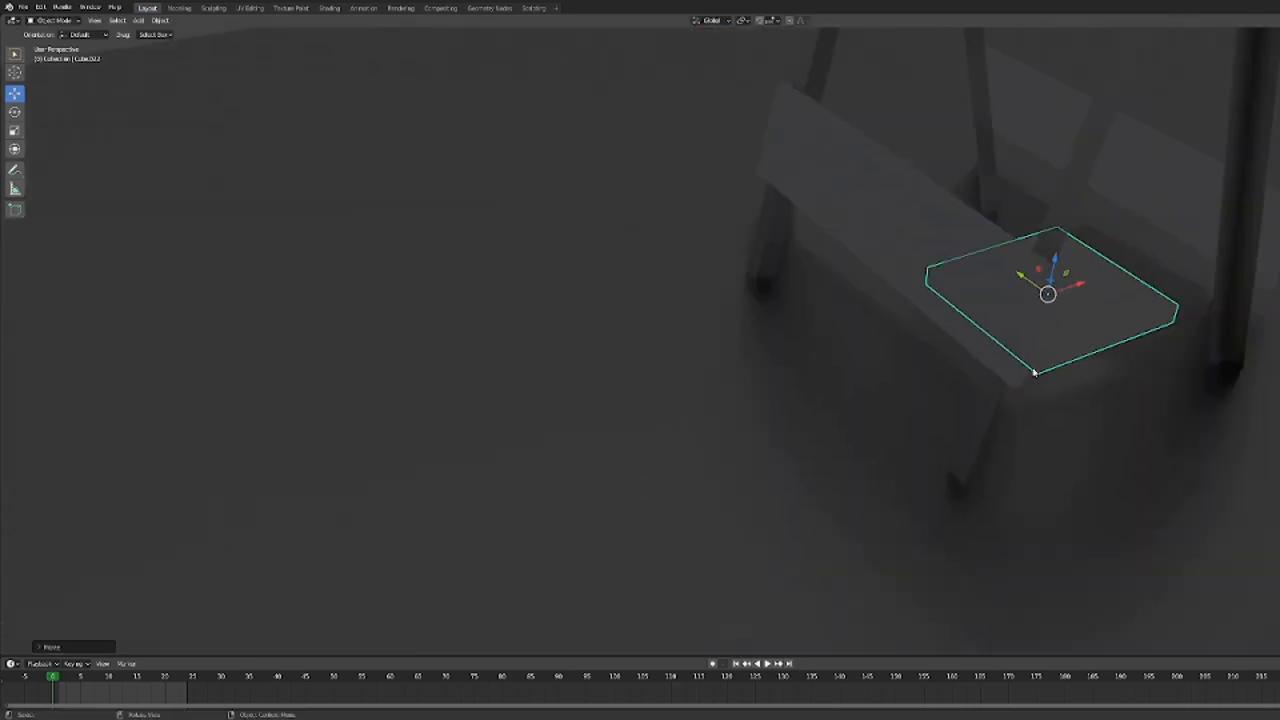
{"action": "left_click_drag", "start_coordinate": [1048, 294], "coordinate": [780, 388]}
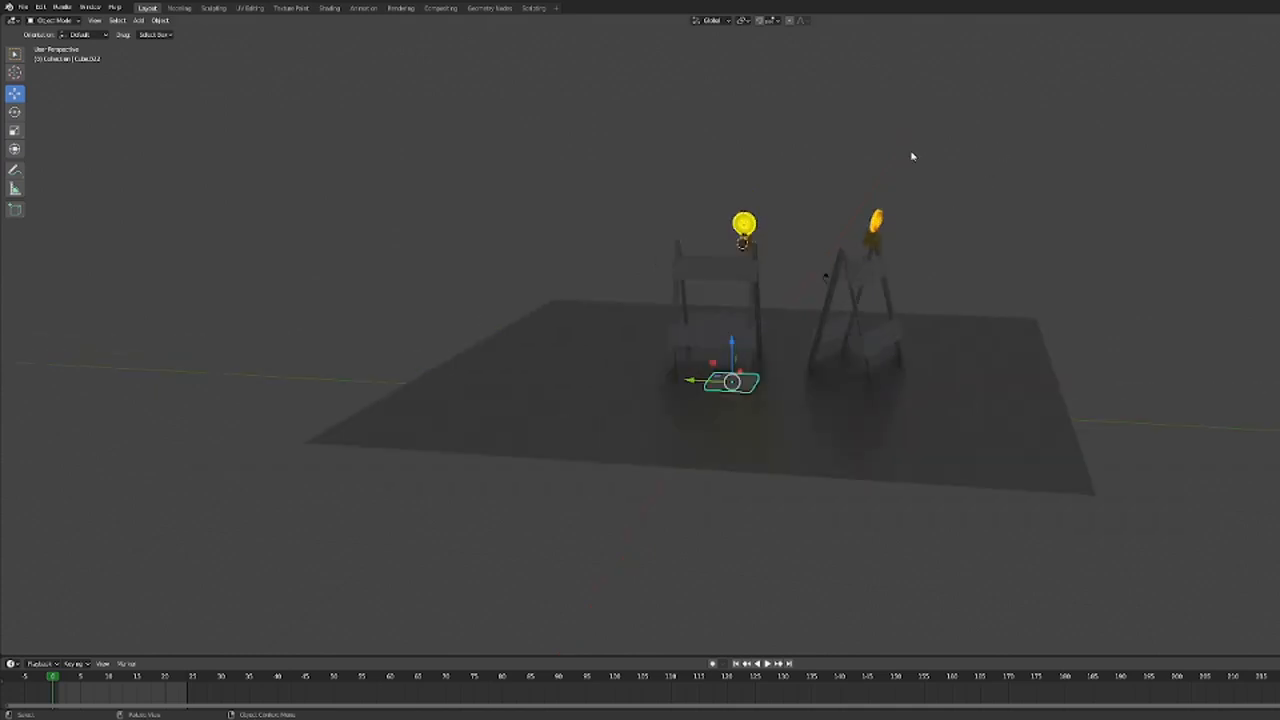
Add a light and position it above the left barricade's warning lamp.
{"action": "left_click", "coordinate": [140, 20]}
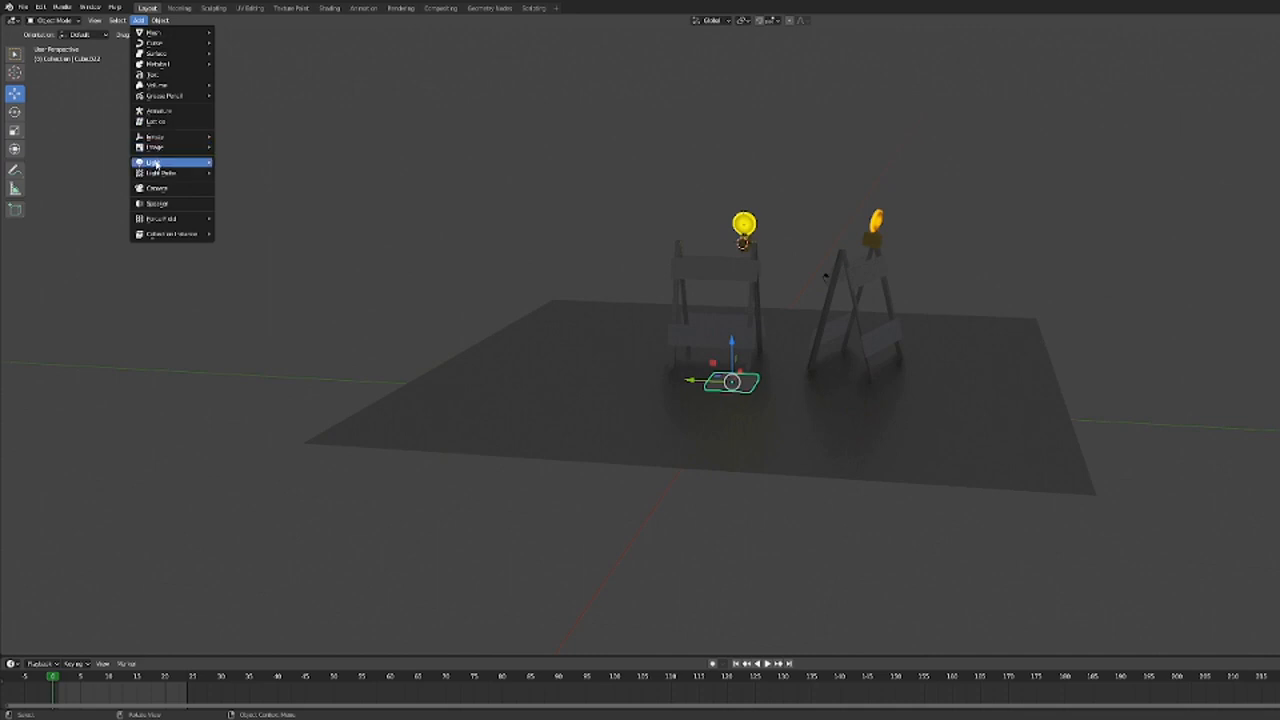
{"action": "left_click", "coordinate": [152, 162]}
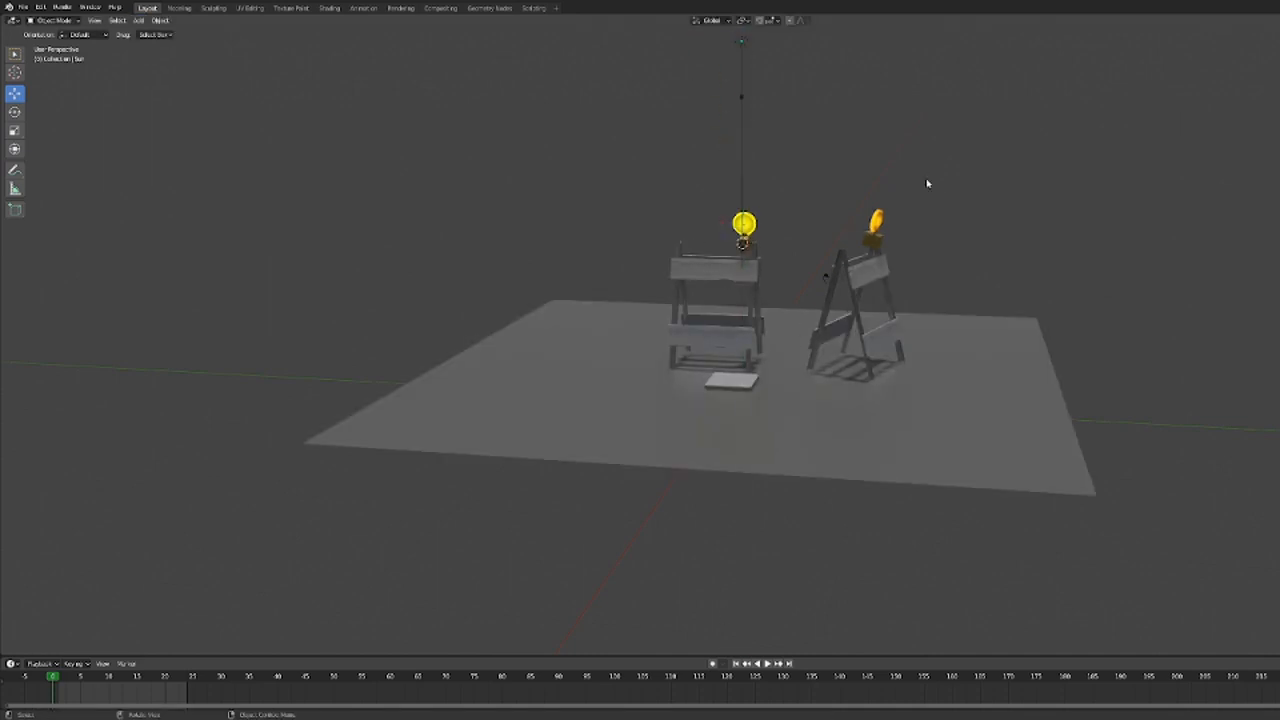
{"action": "left_click_drag", "start_coordinate": [928, 184], "coordinate": [814, 624]}
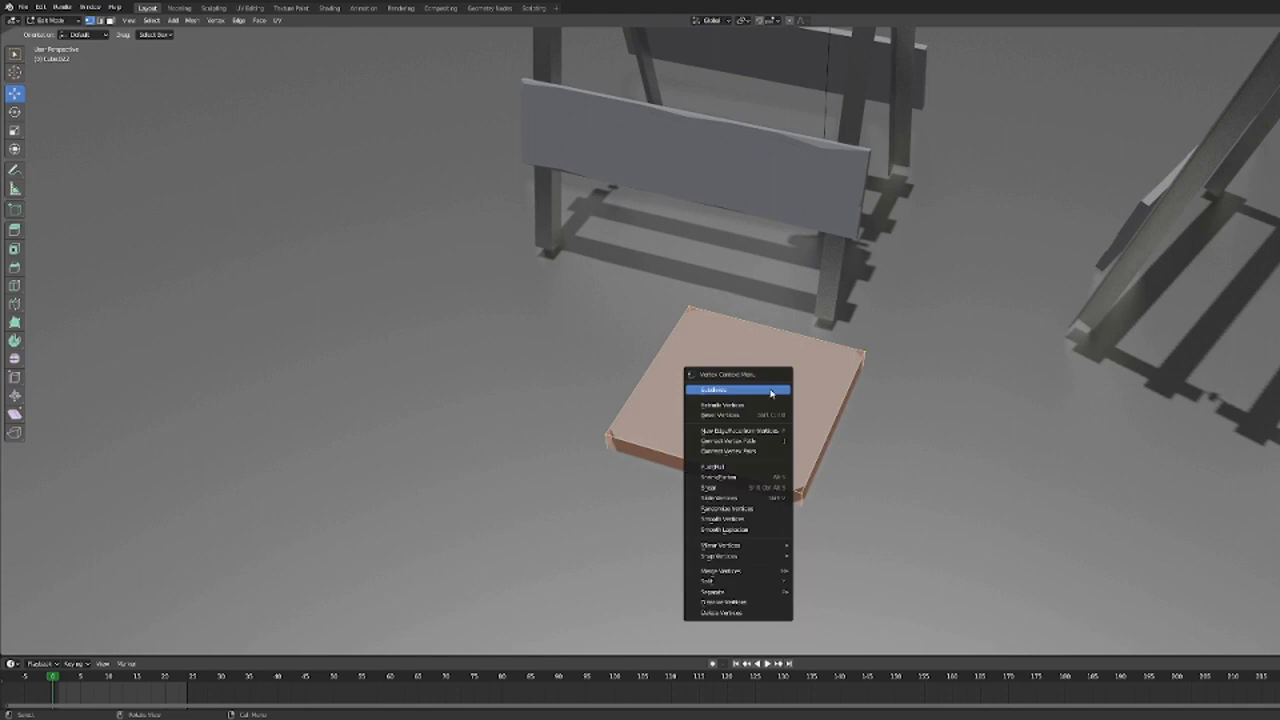
Subdivide the small slab into a grid of faces with more cuts.
{"action": "left_click", "coordinate": [712, 388]}
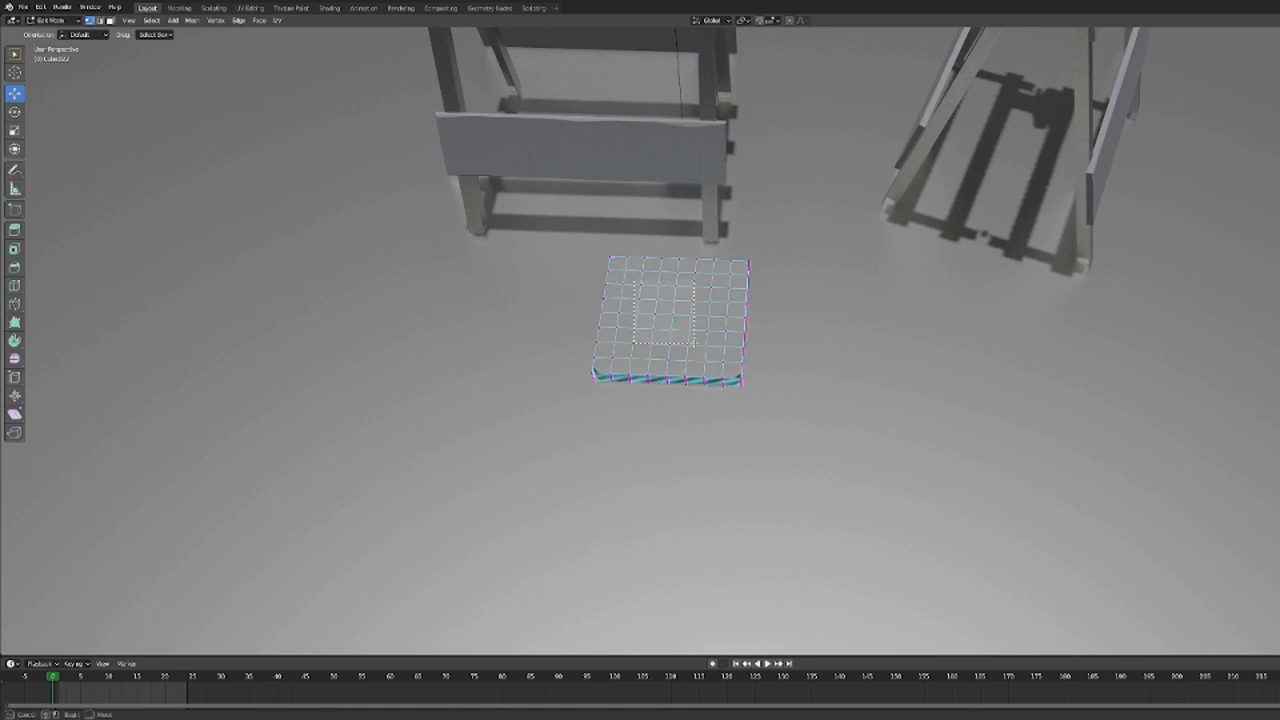
{"action": "left_click", "coordinate": [672, 316]}
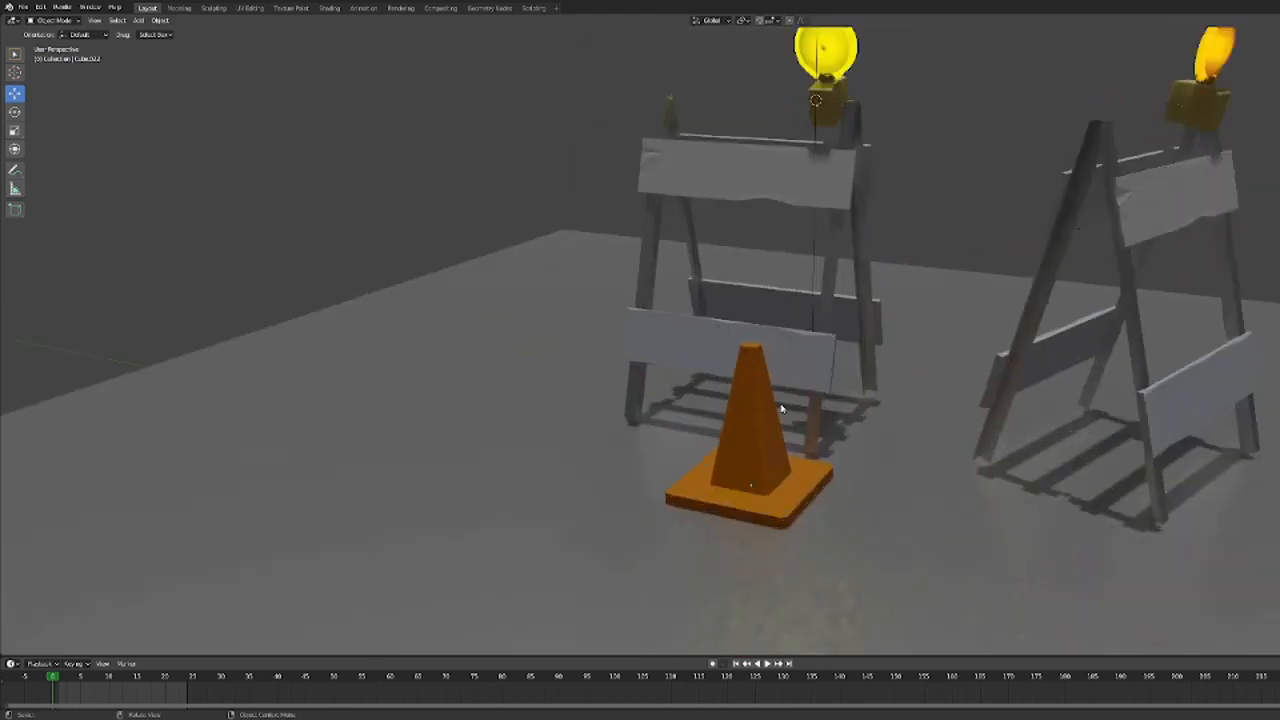
Duplicate the orange traffic cone and place the copy beside a barricade.
{"action": "left_click", "coordinate": [750, 460]}
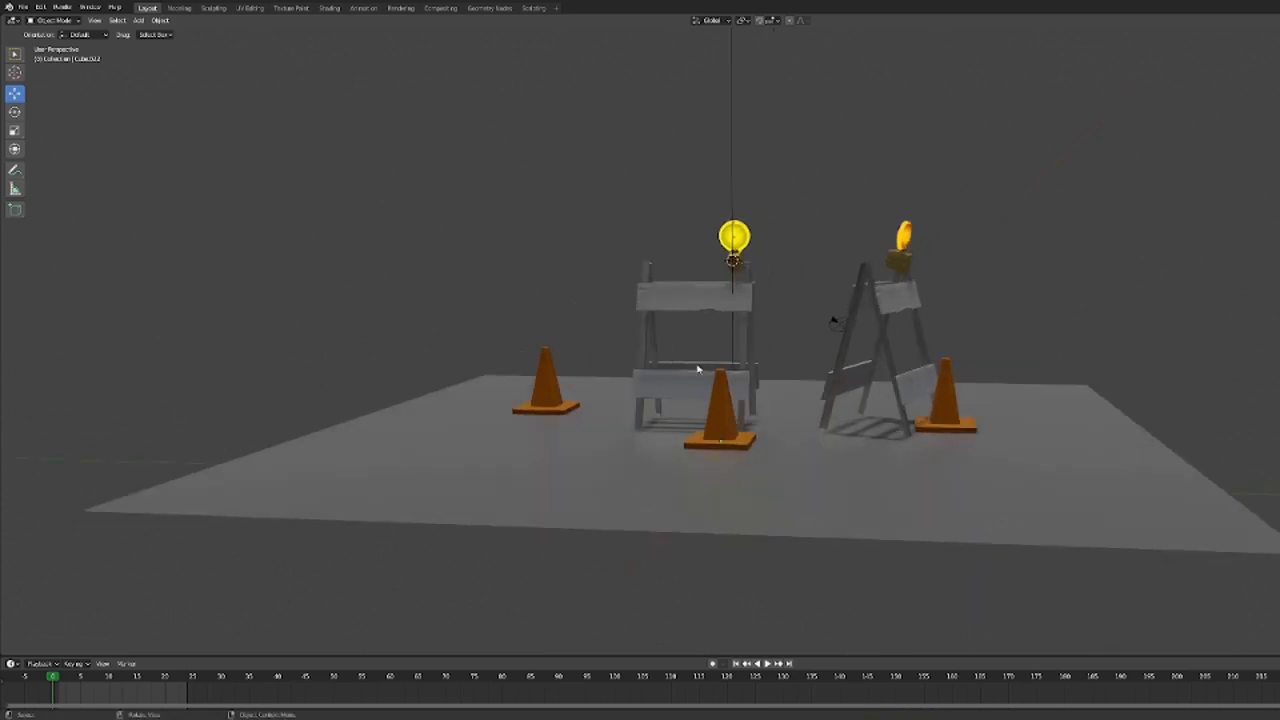
{"action": "left_click_drag", "start_coordinate": [700, 370], "coordinate": [790, 304]}
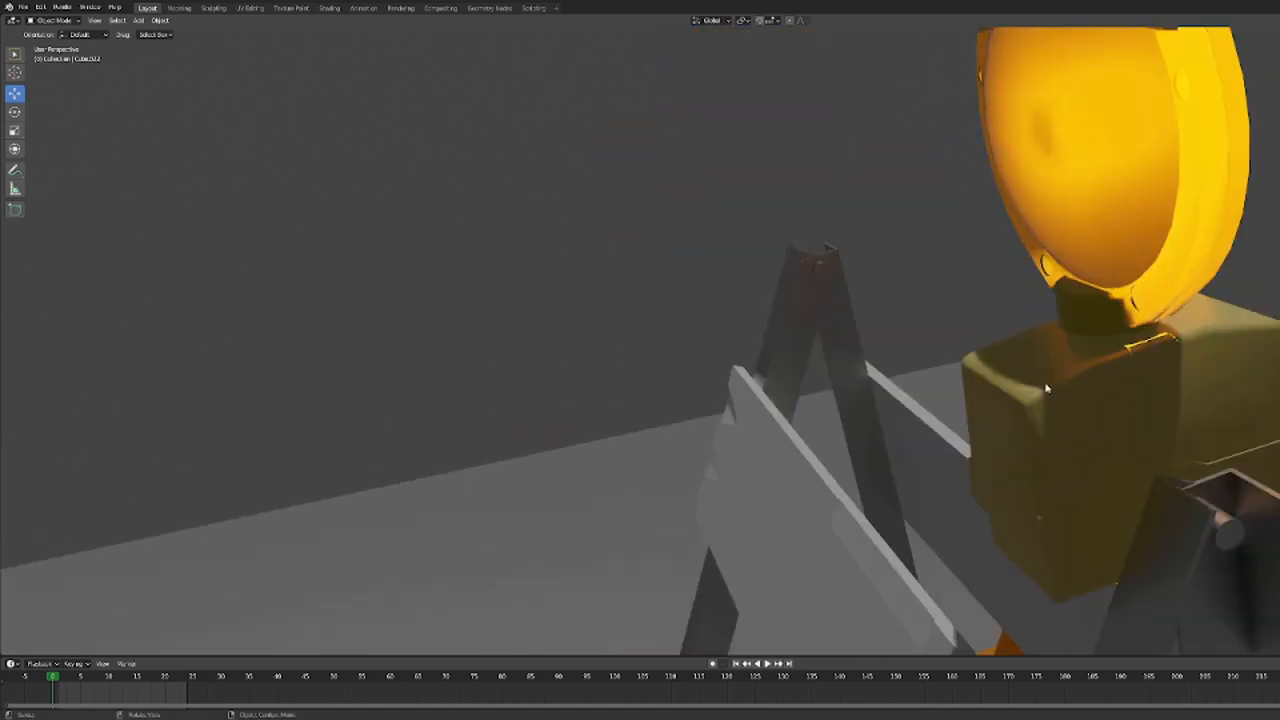
Jump between timeline frames to confirm the left and right warning lamps alternate.
{"action": "scroll", "scroll_direction": "down", "scroll_amount": 3}
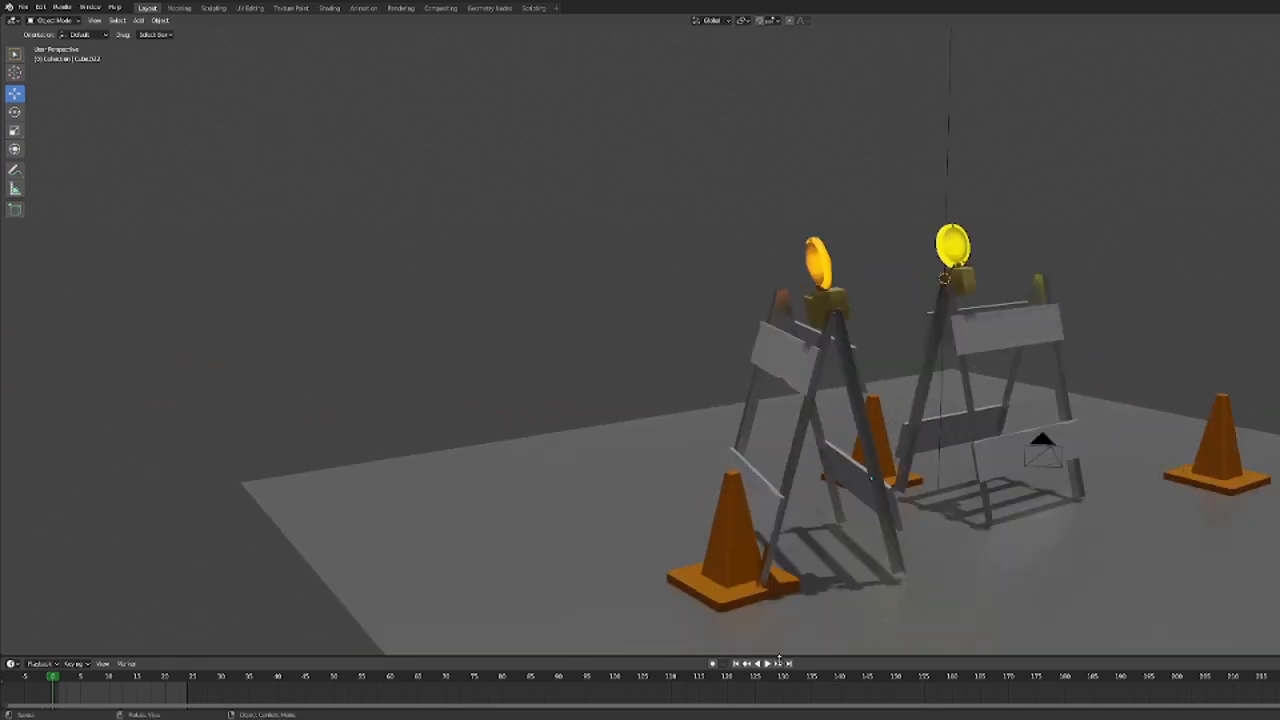
{"action": "mouse_move", "coordinate": [766, 664]}
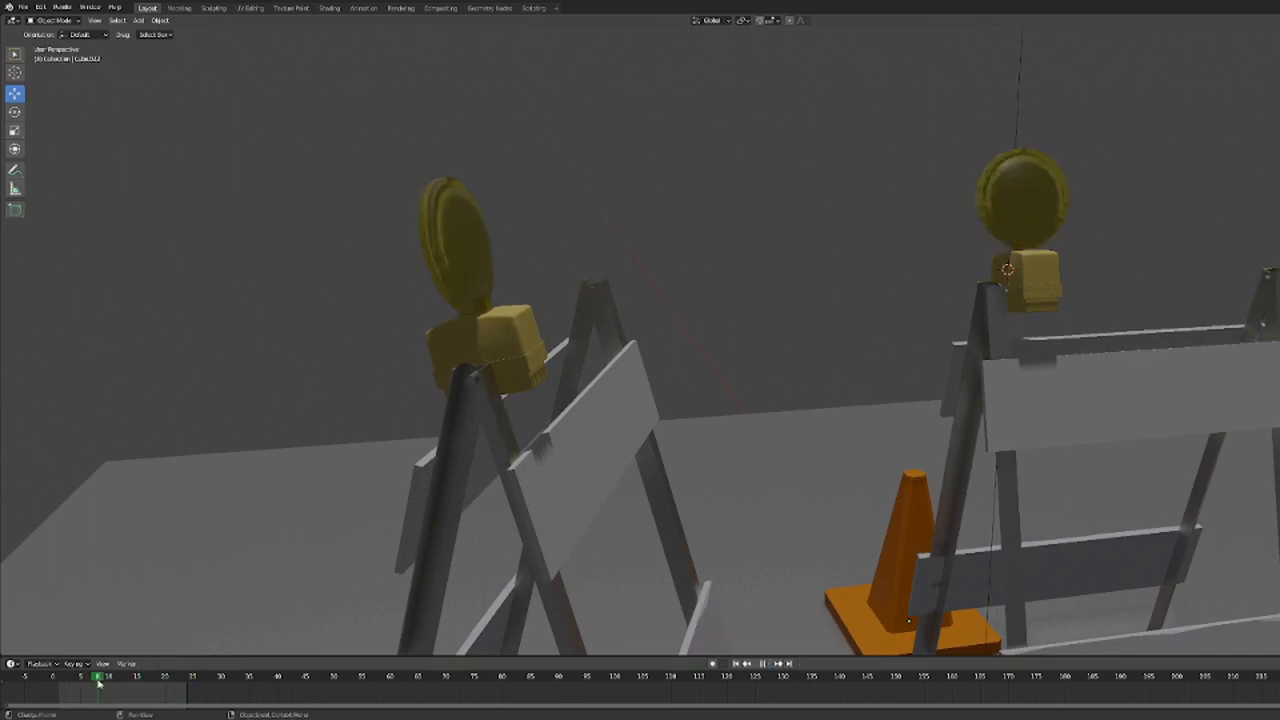
{"action": "left_click", "coordinate": [76, 676]}
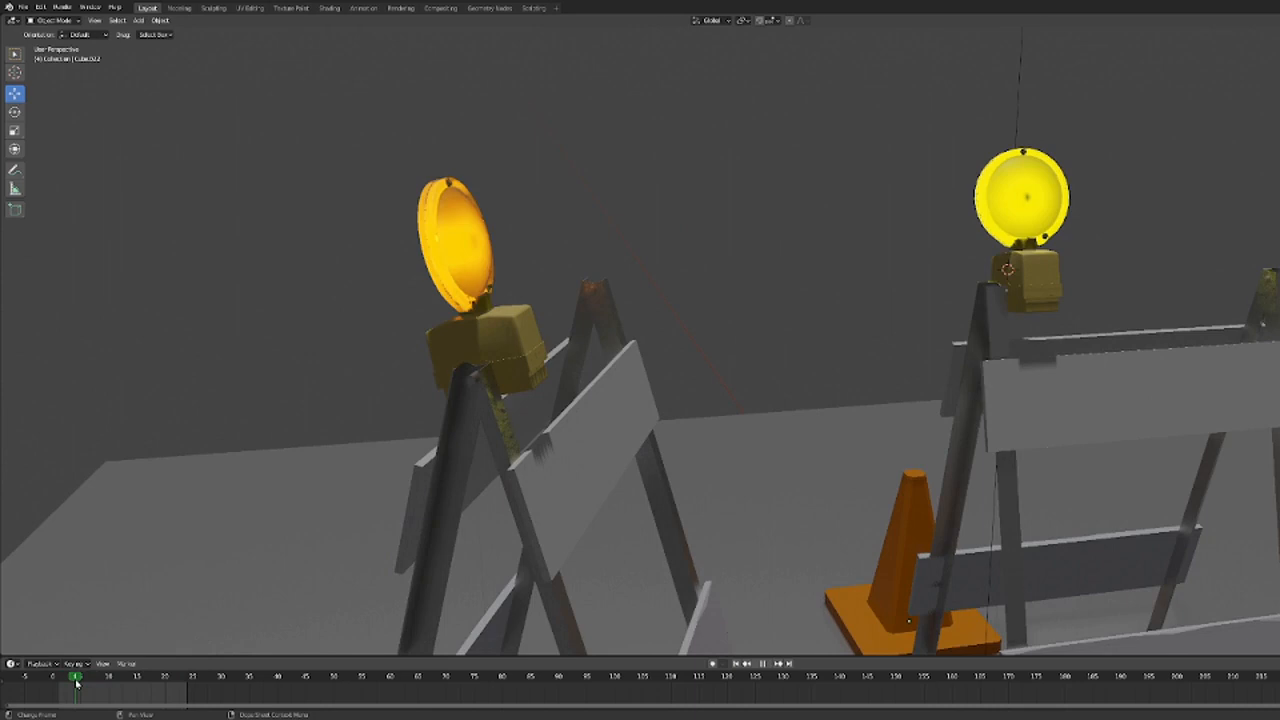
{"action": "left_click", "coordinate": [80, 676]}
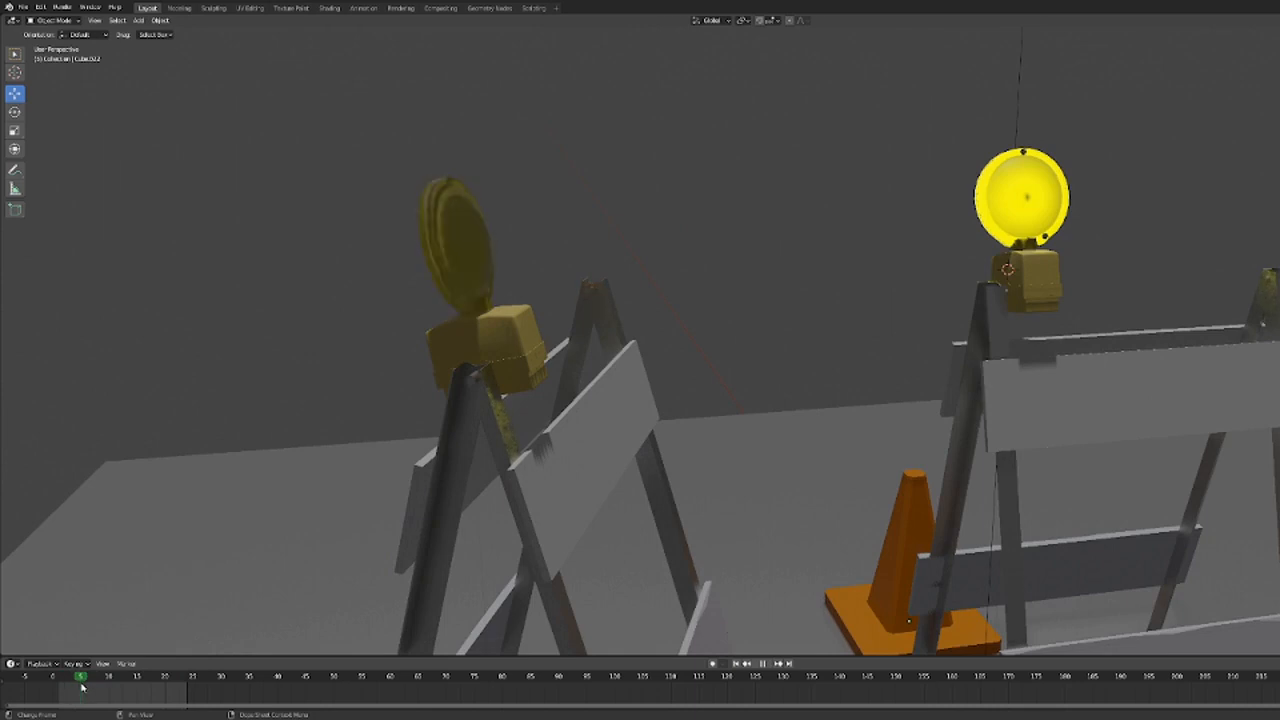